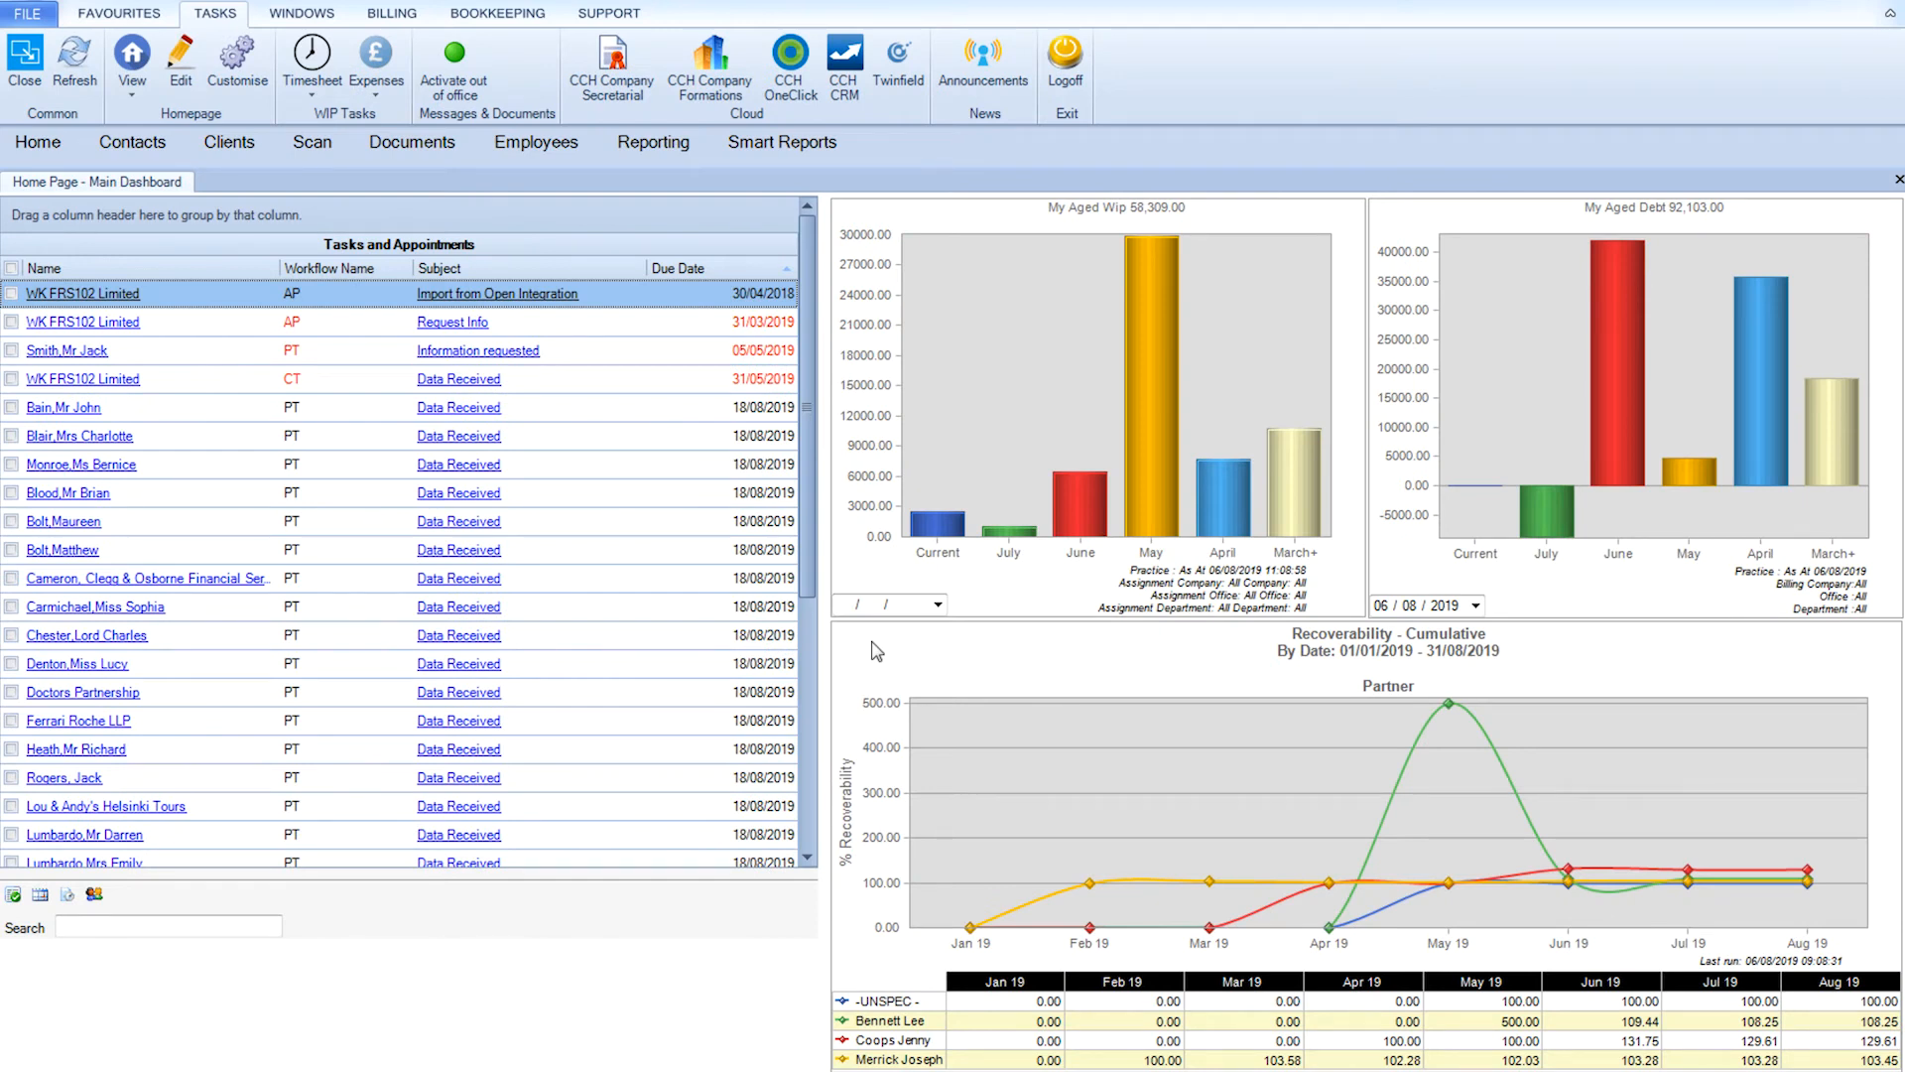
pyautogui.moveTo(994, 355)
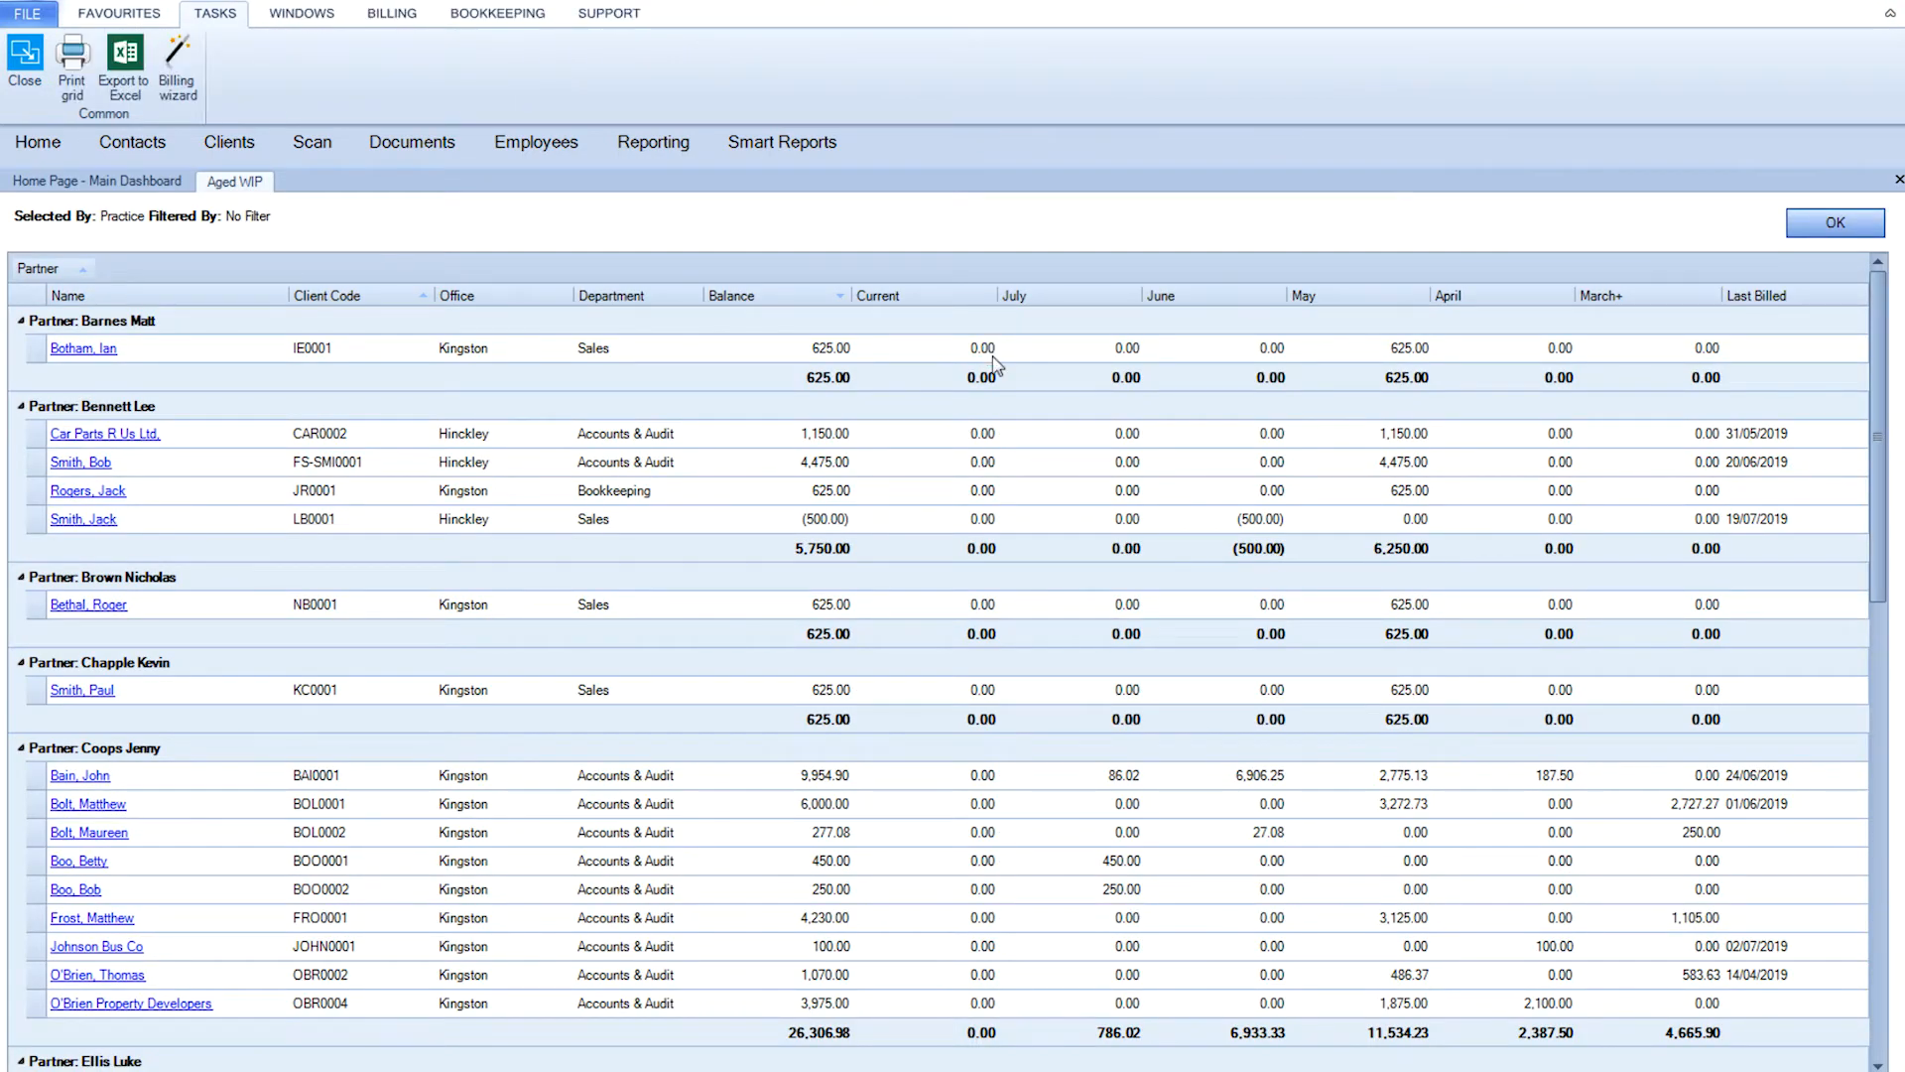
pyautogui.moveTo(30, 782)
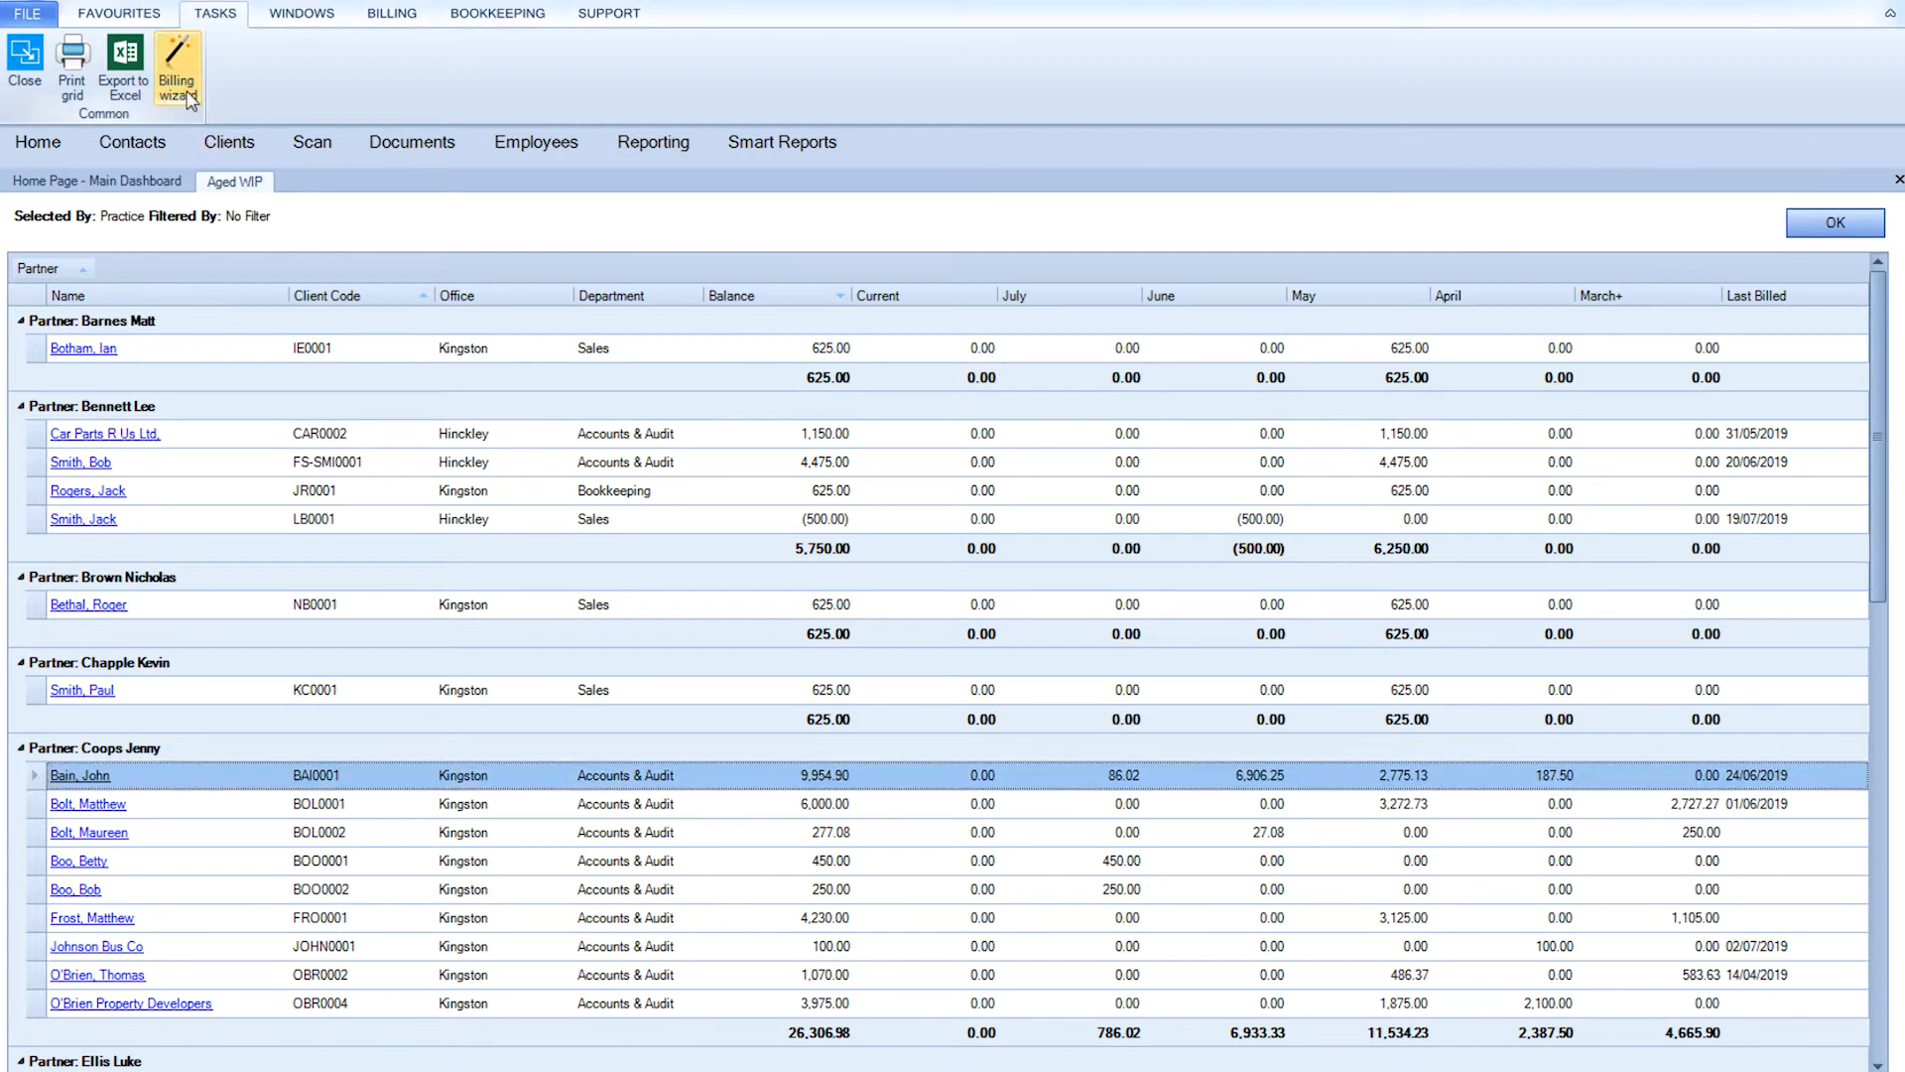
pyautogui.click(177, 64)
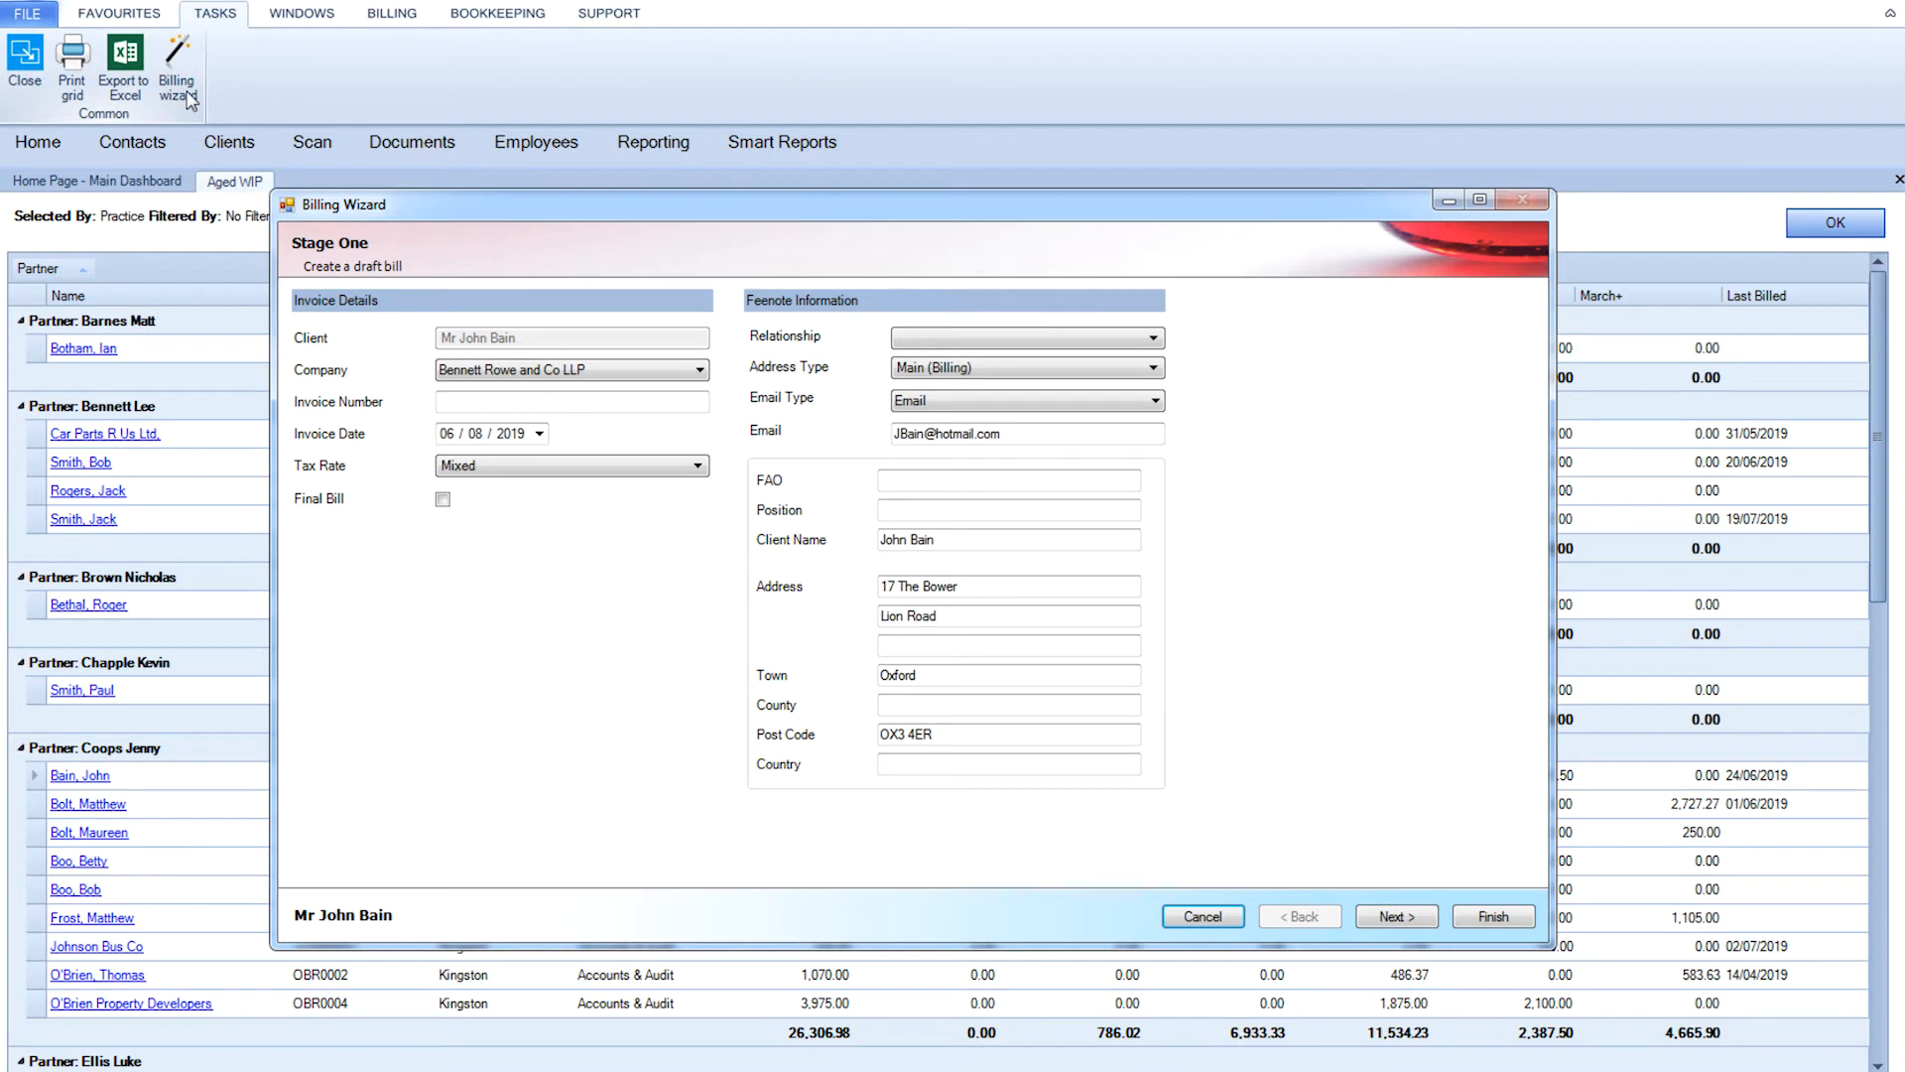
pyautogui.moveTo(986, 835)
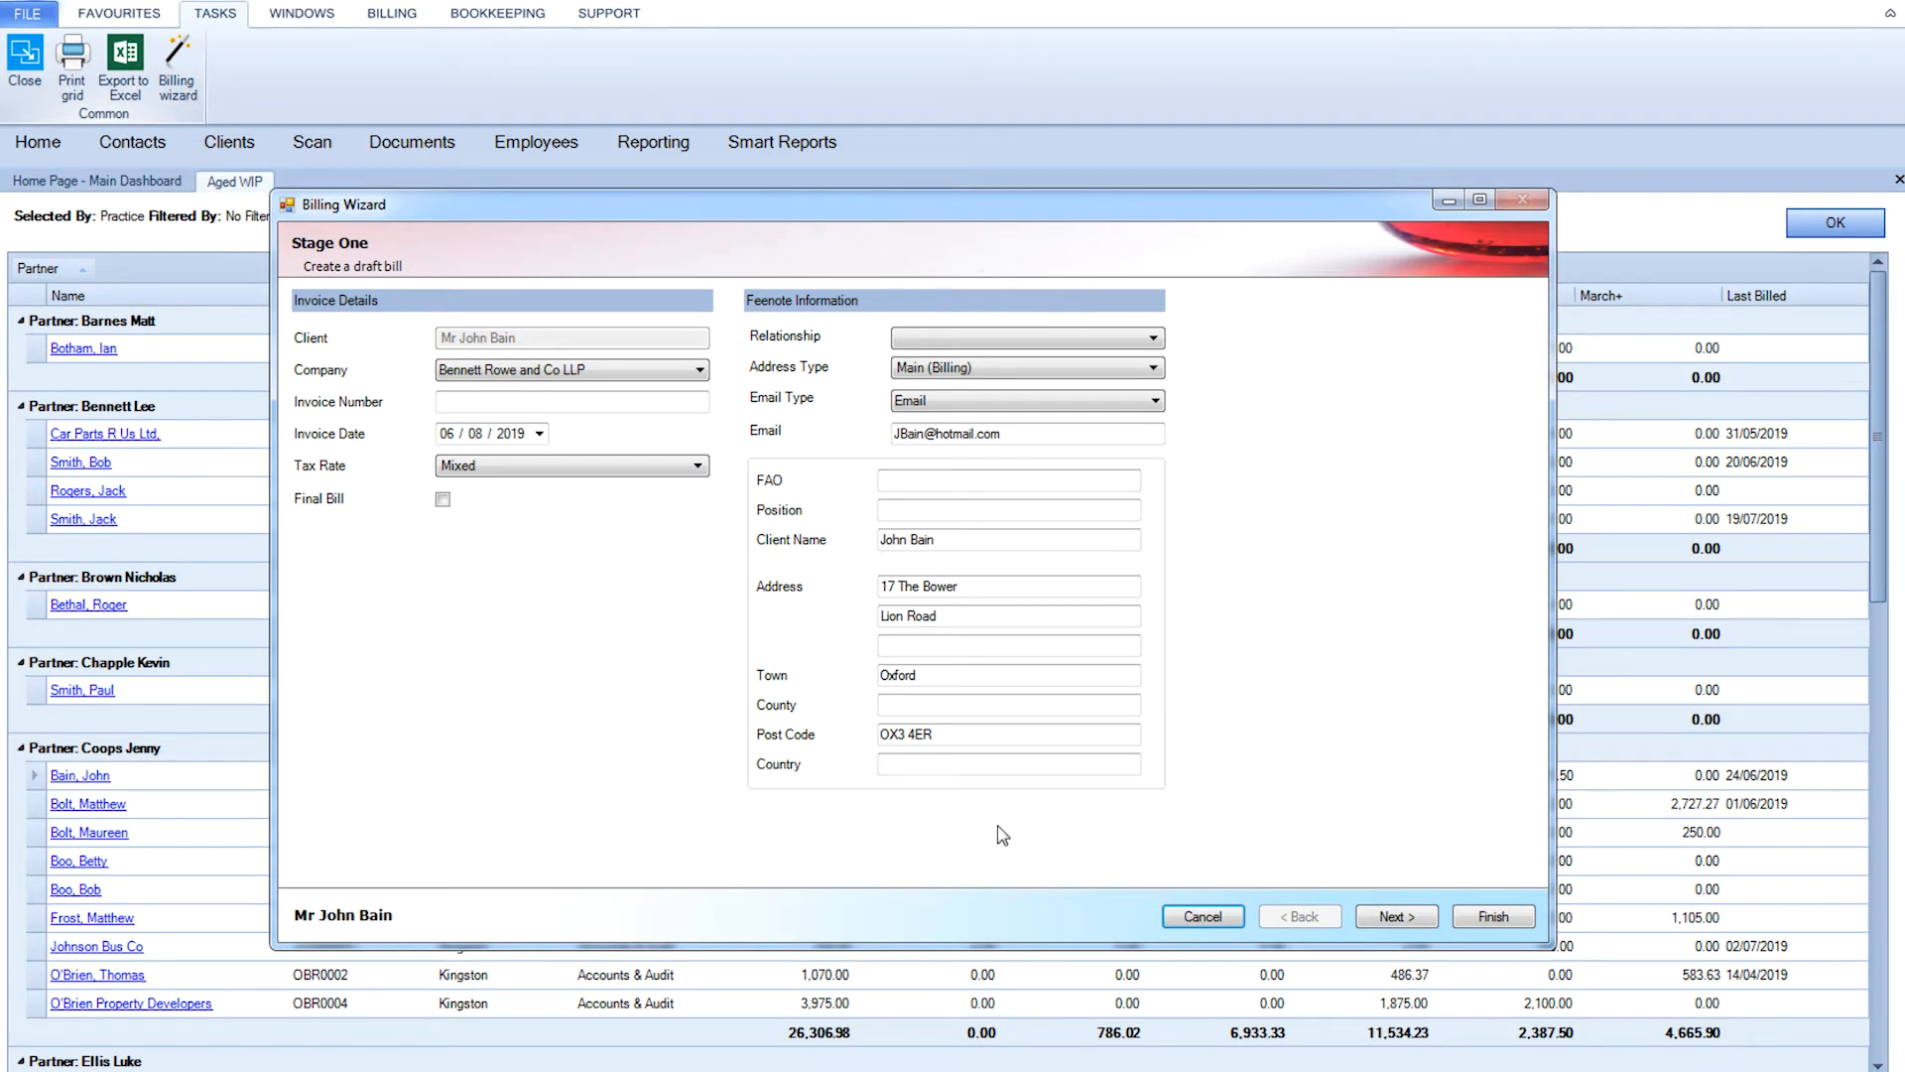
pyautogui.moveTo(1236, 837)
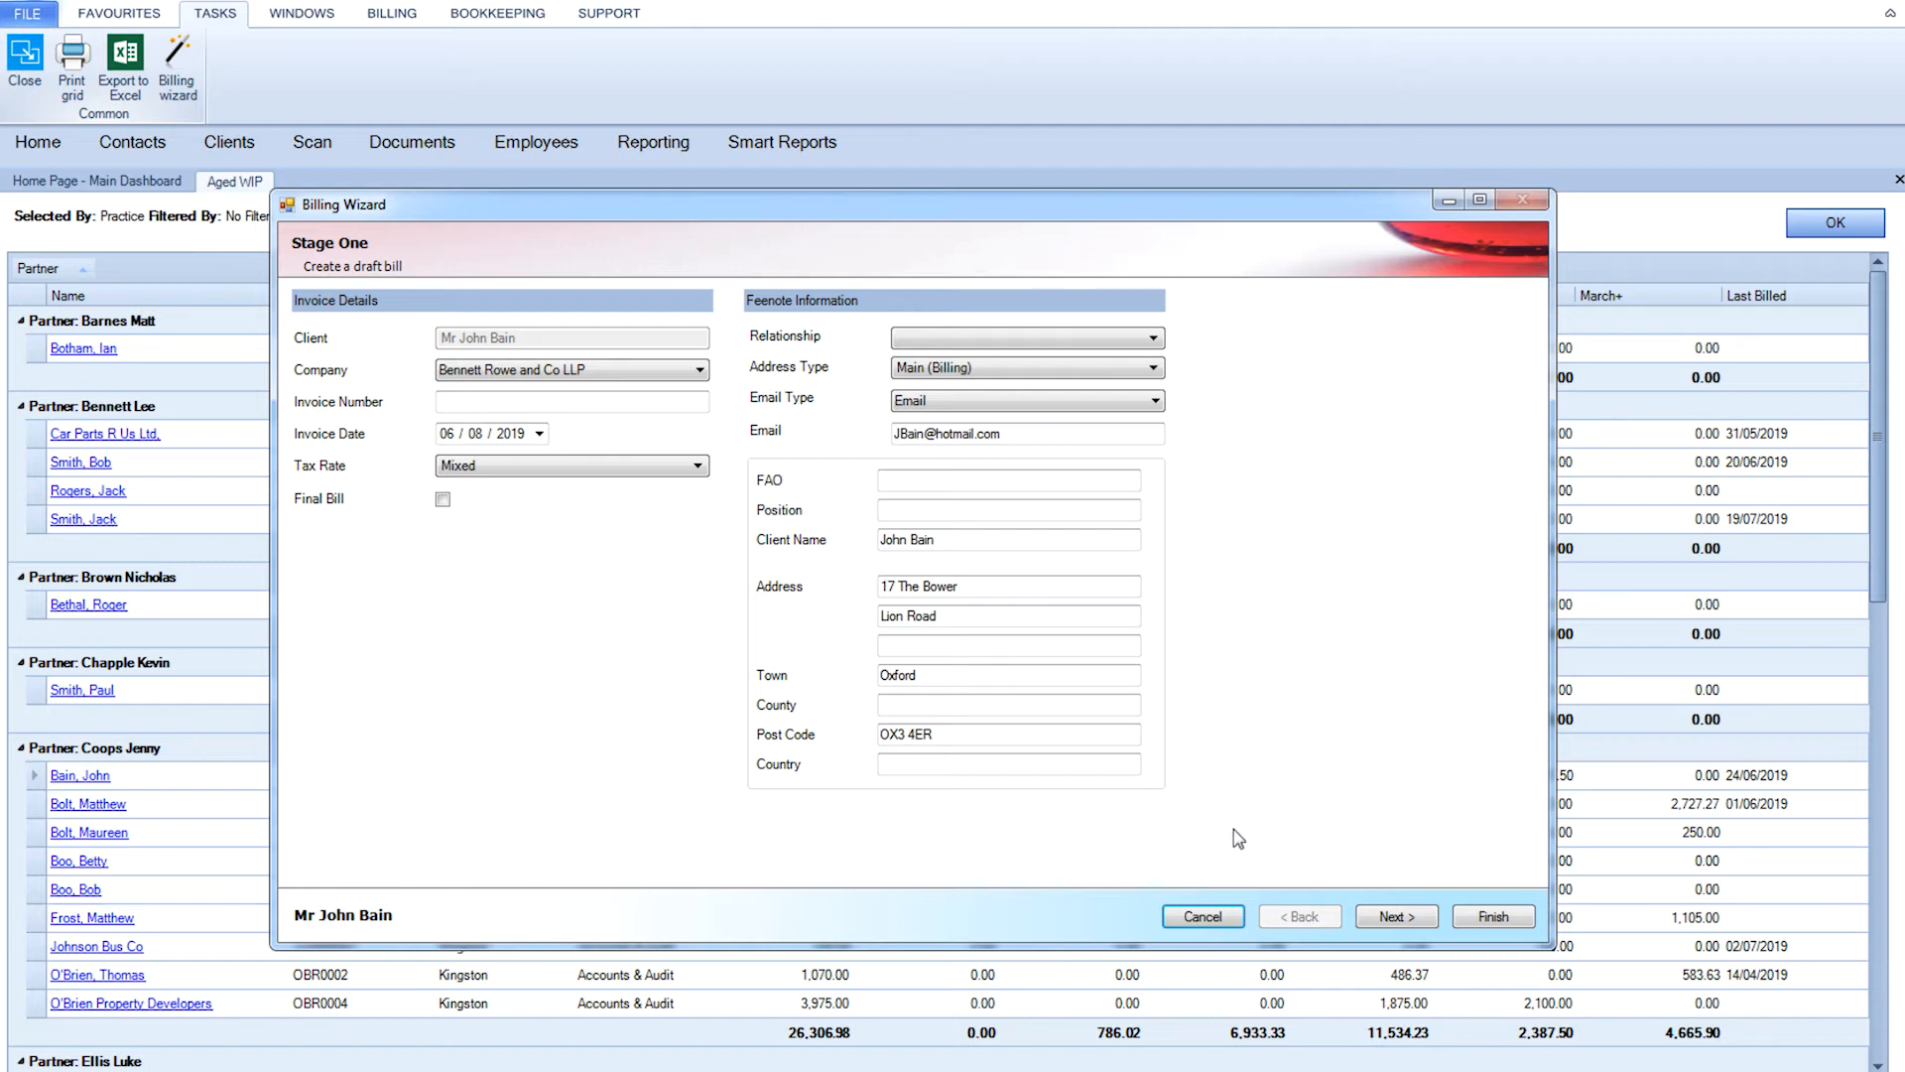
pyautogui.click(1397, 916)
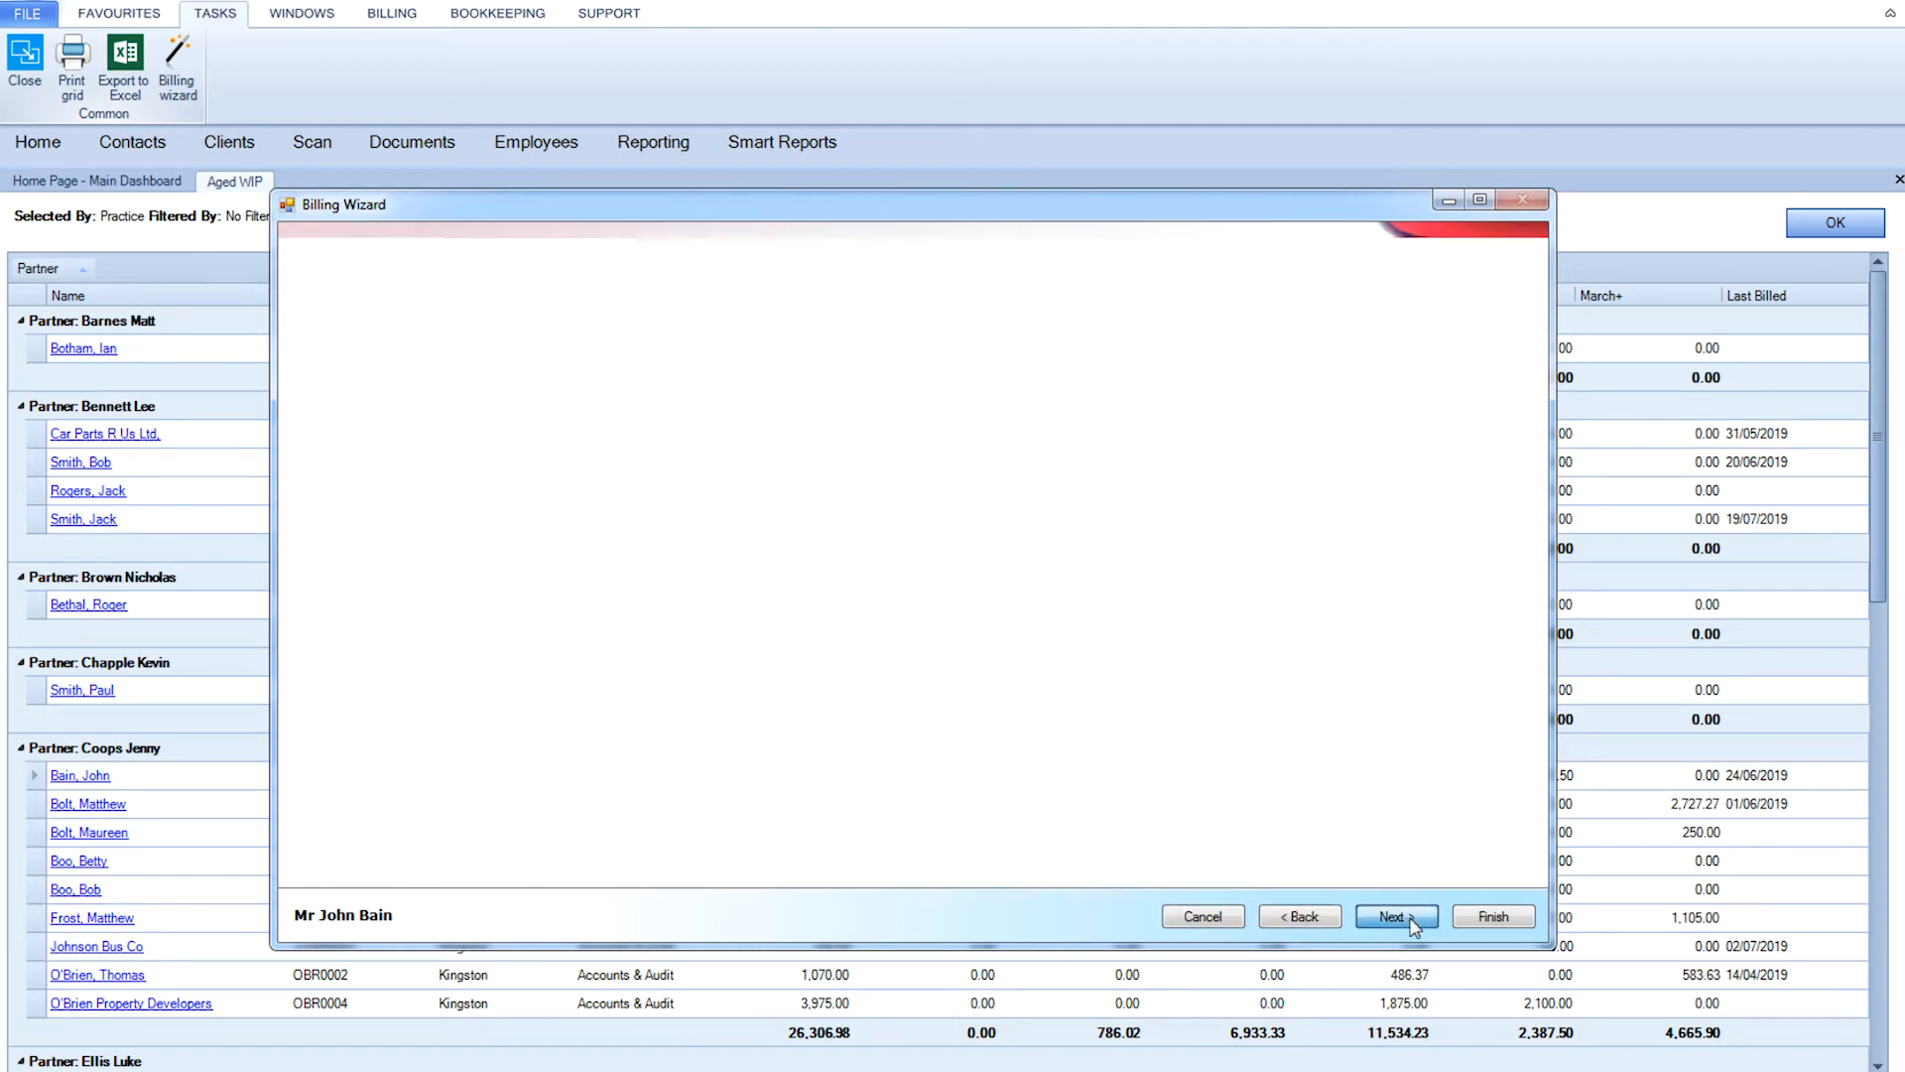
# Enter a 5000 bill, split into Accountancy 3000 with 1000 written off and Personal Tax 2000.
pyautogui.click(1396, 915)
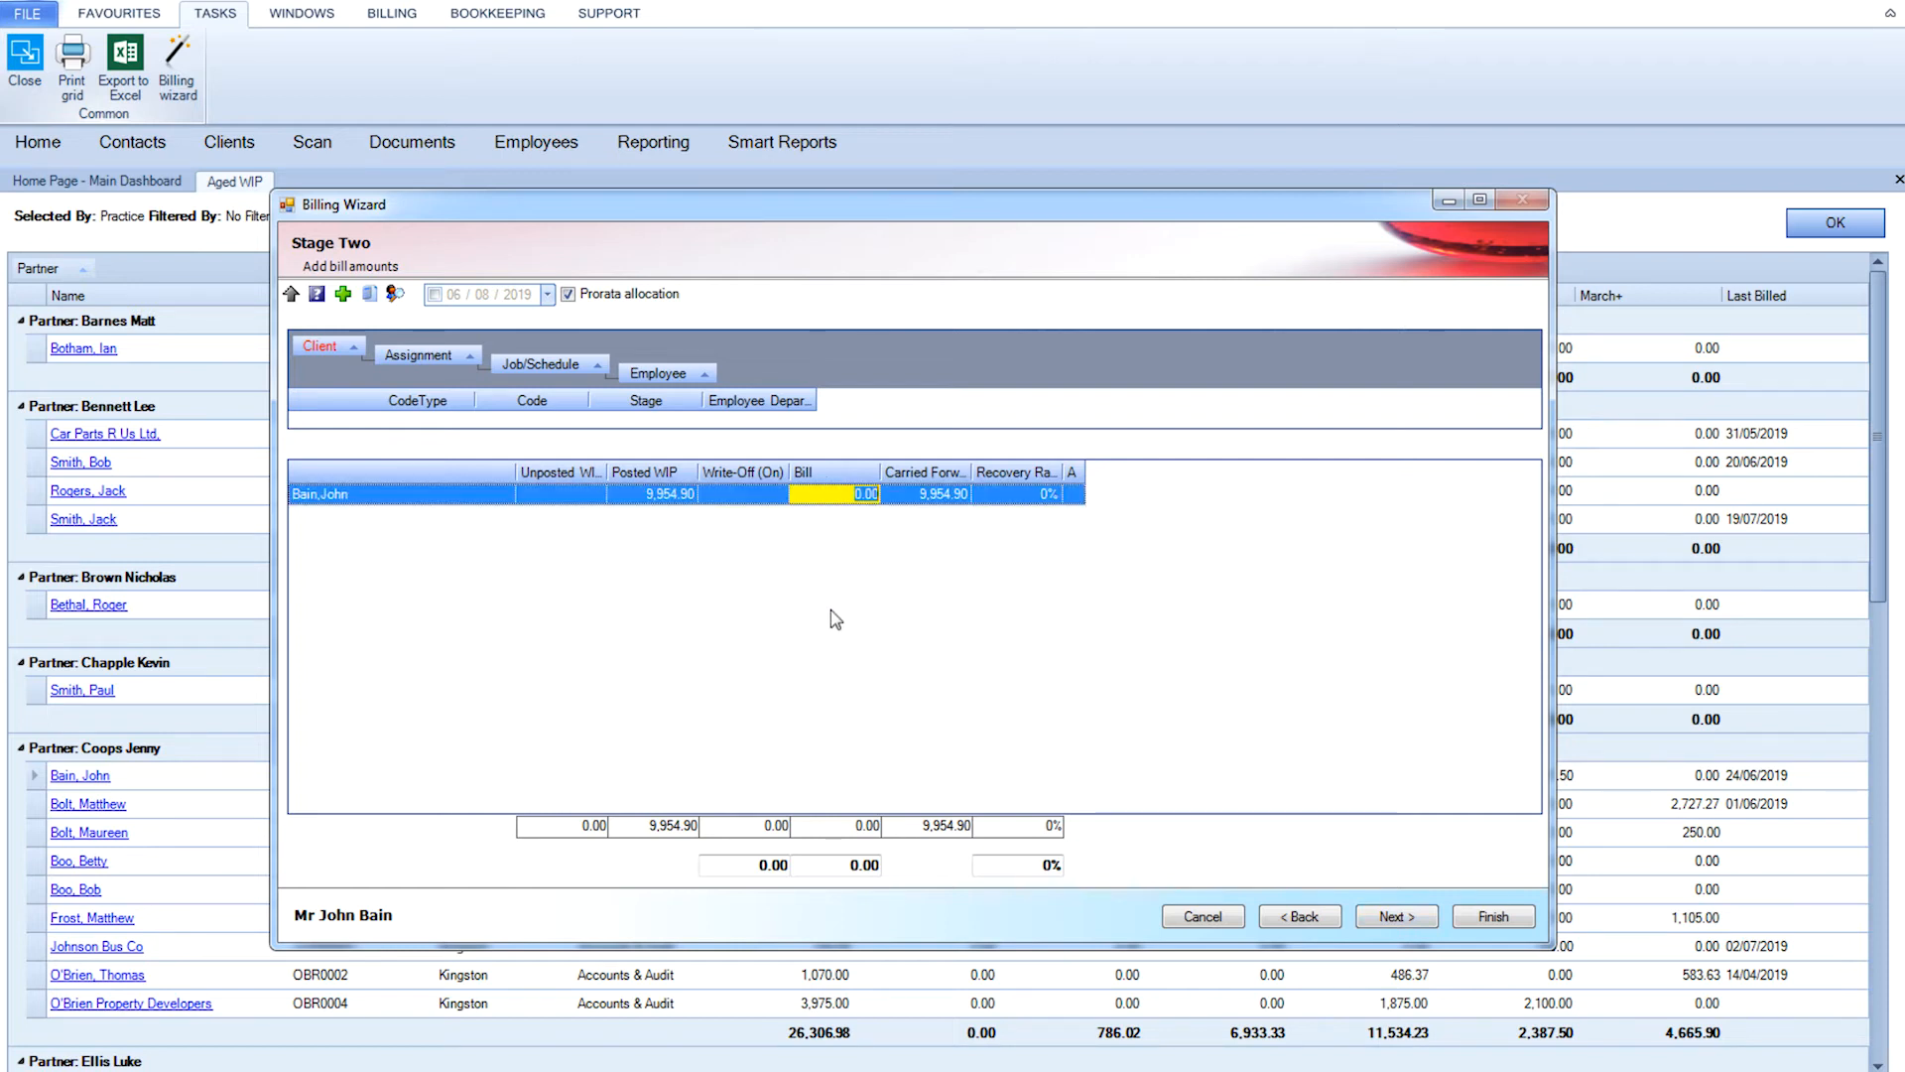
pyautogui.write('5000')
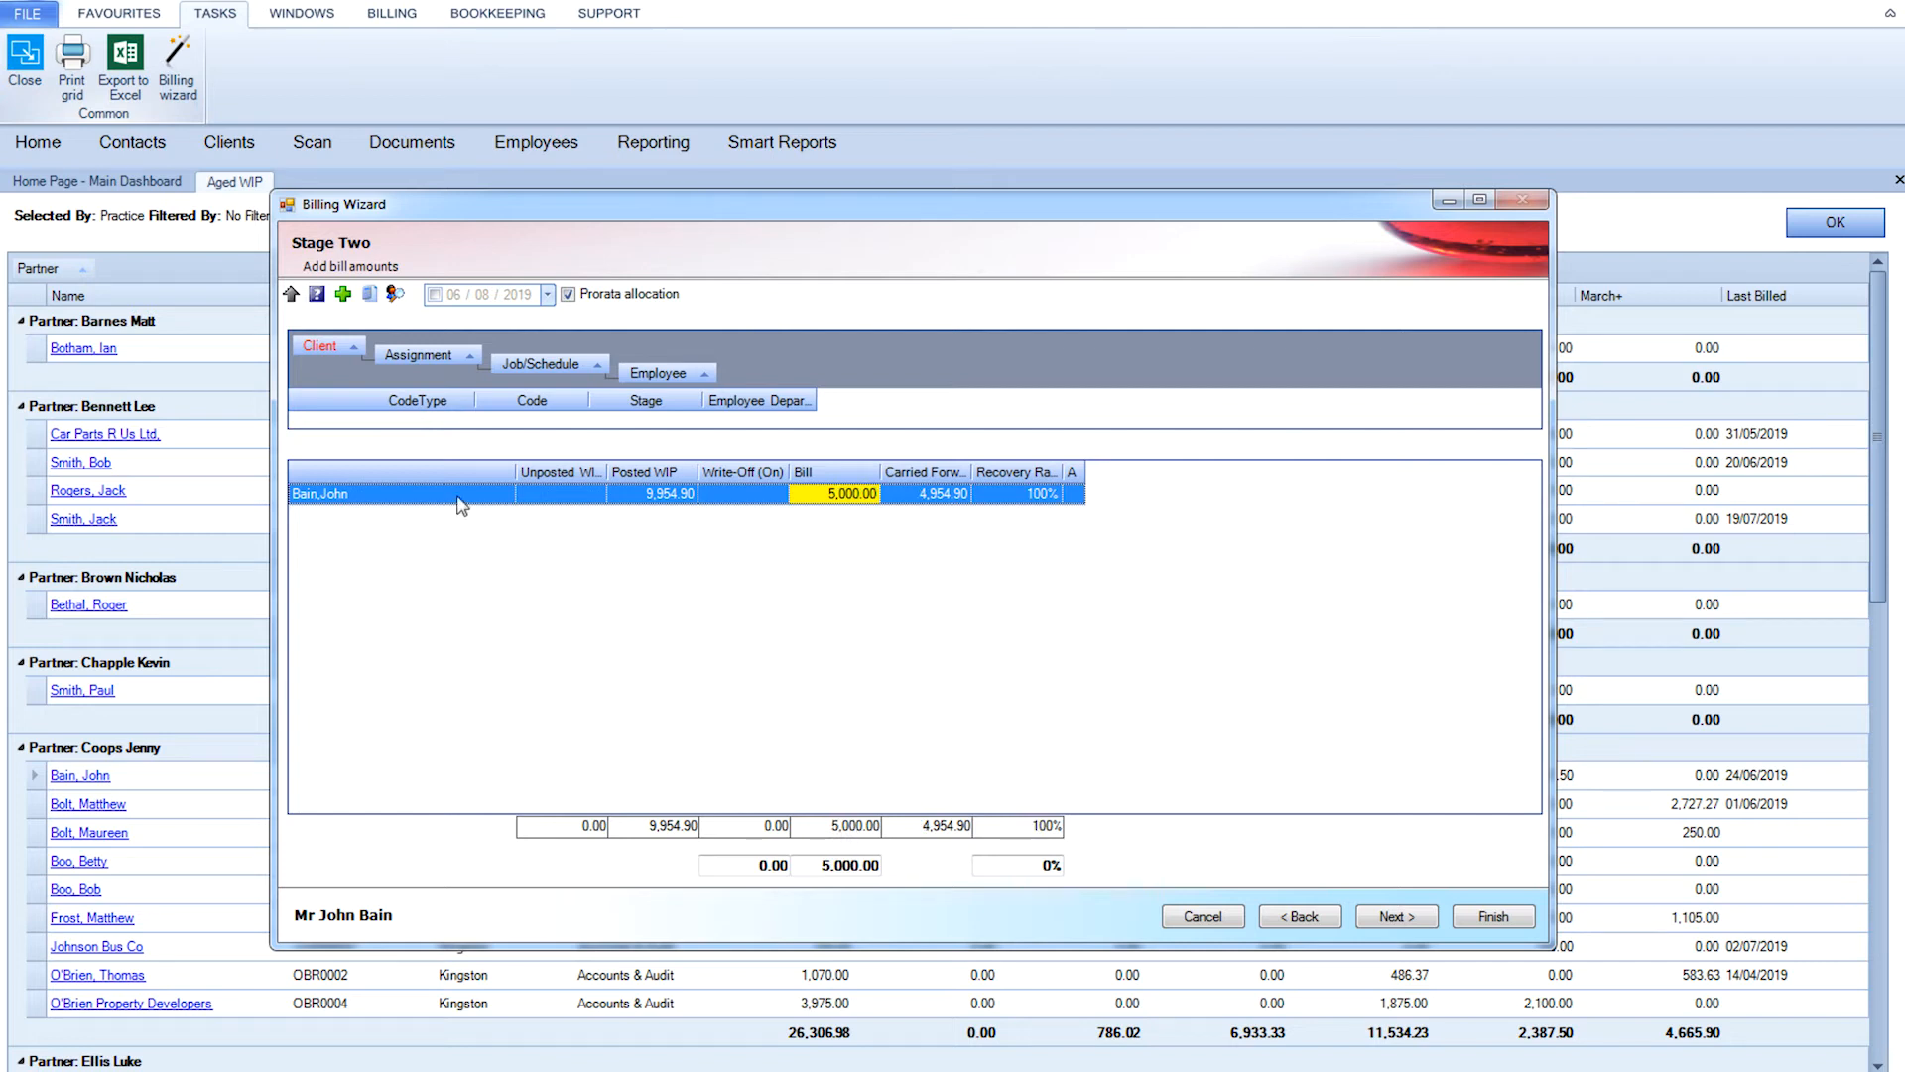
pyautogui.click(420, 354)
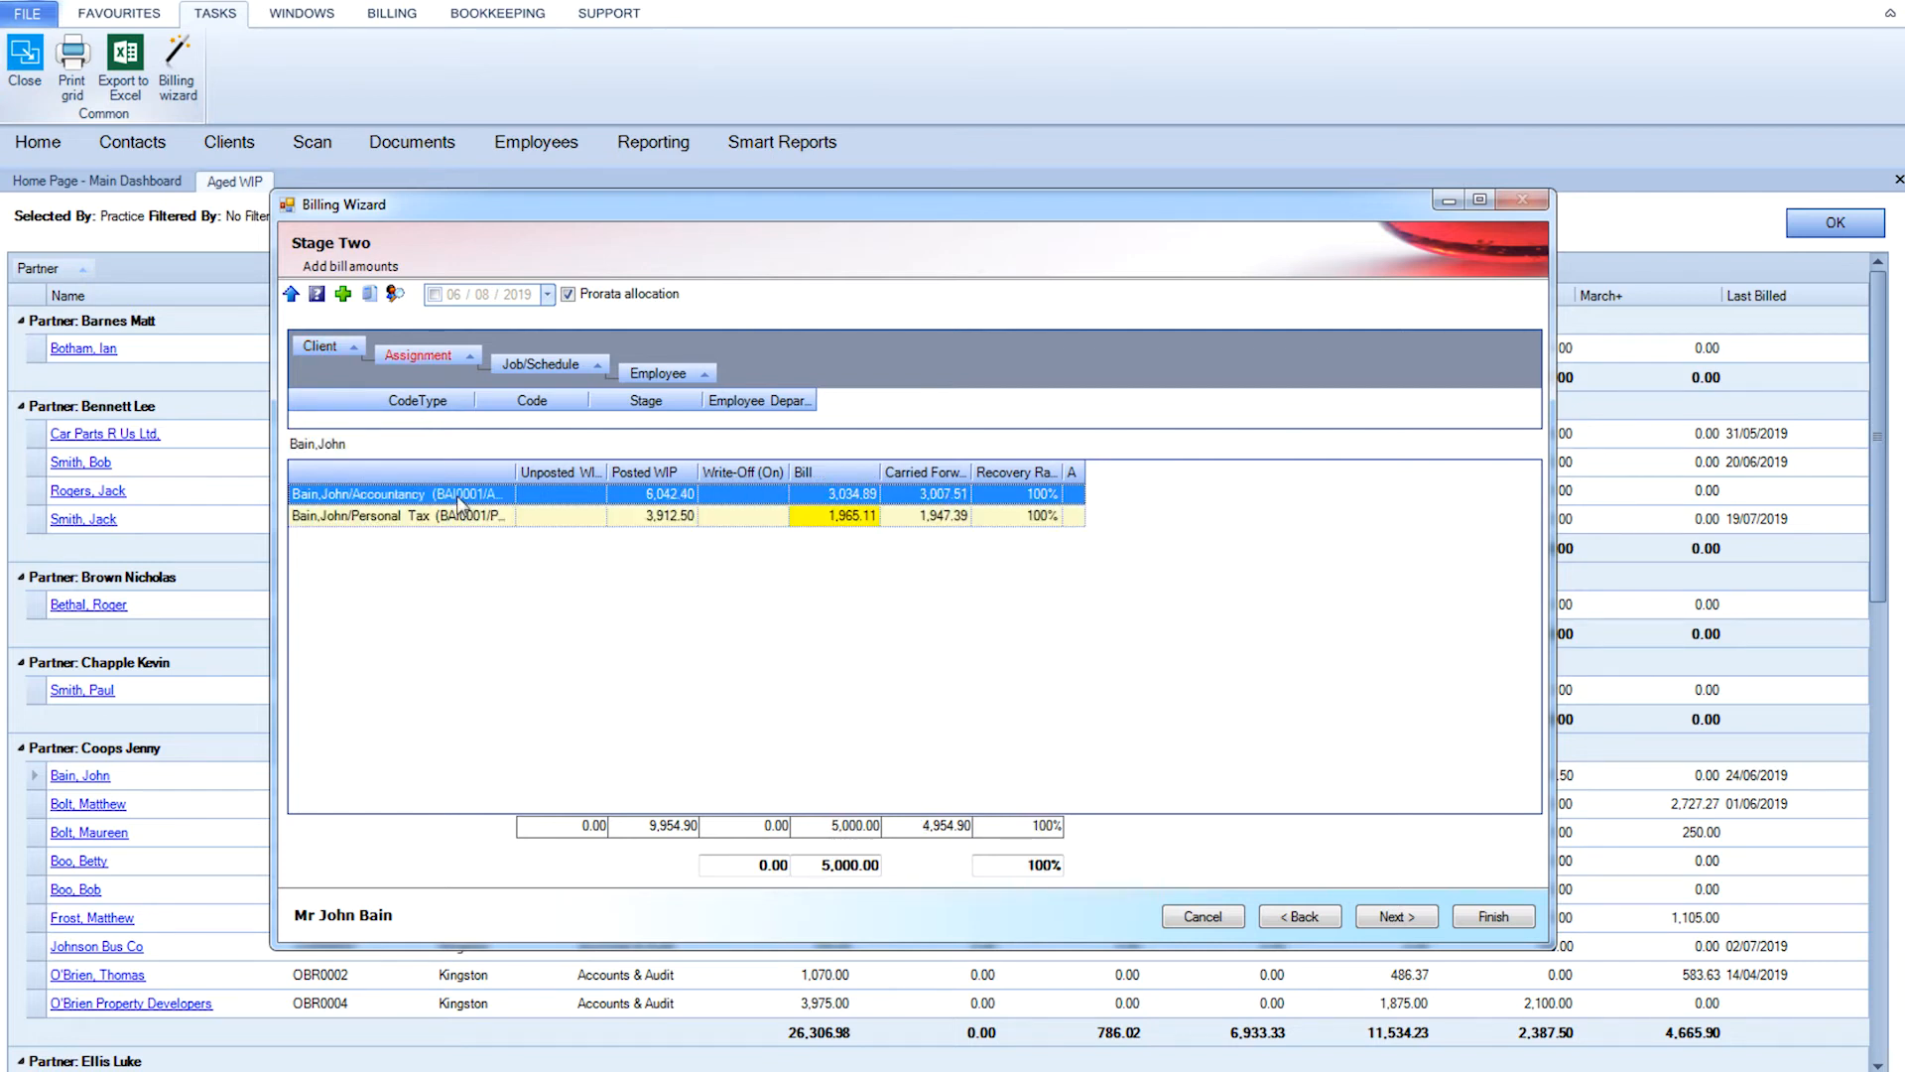
pyautogui.moveTo(858, 516)
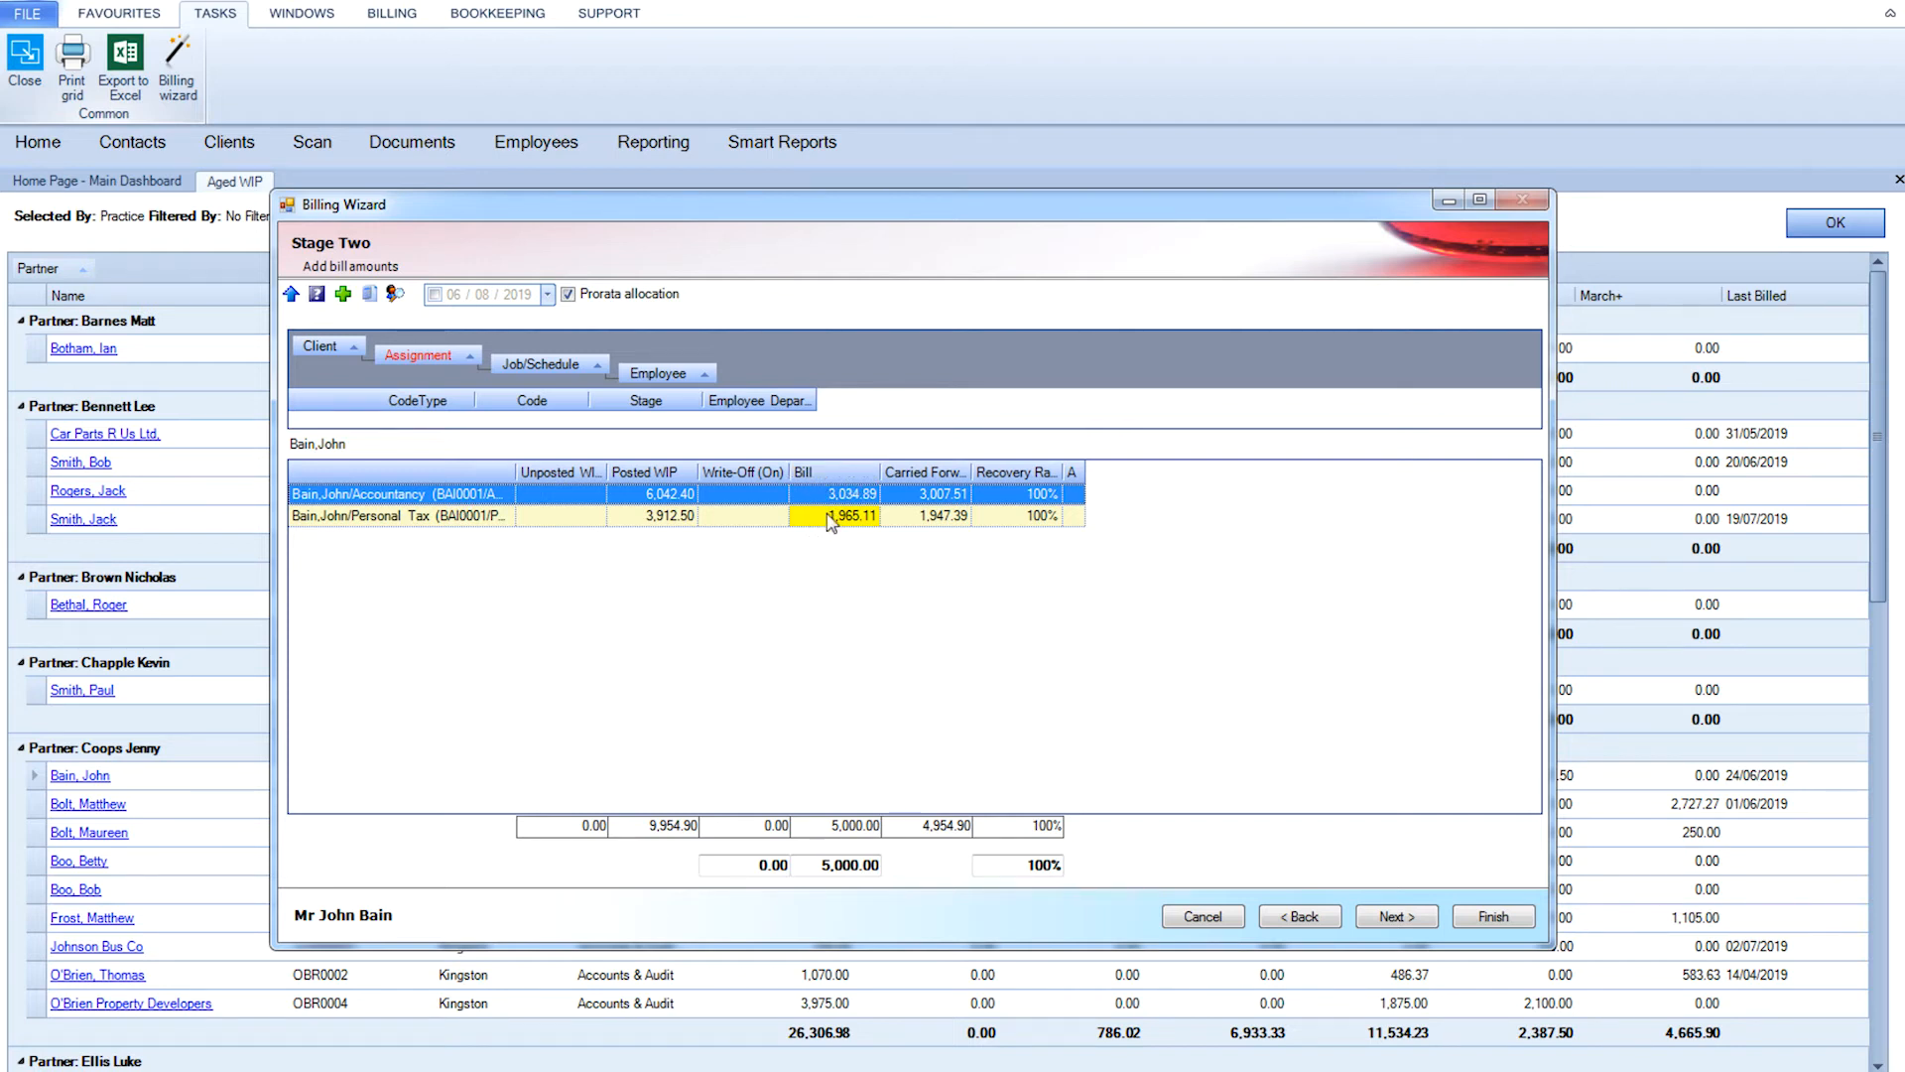
pyautogui.click(846, 494)
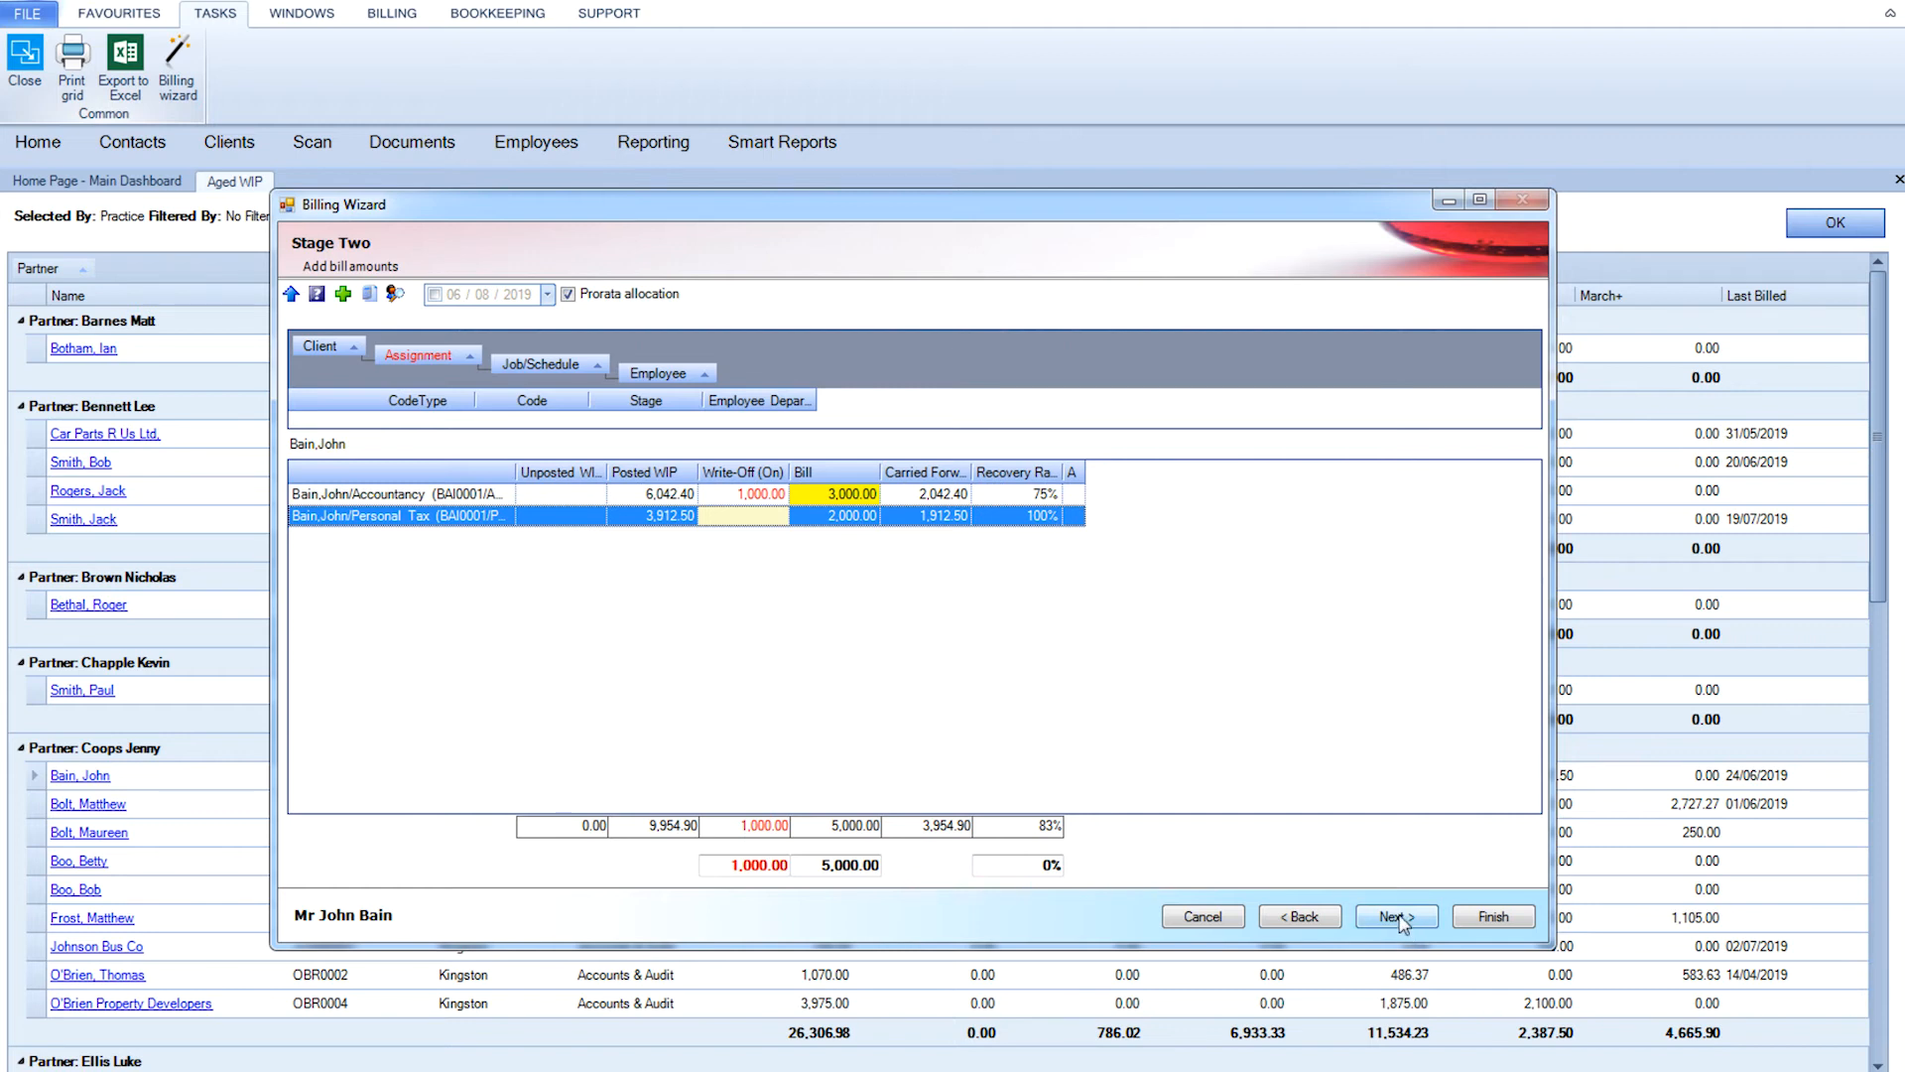
# Regenerate bill paragraphs with time grouped by assignment and set delivery method to Post.
pyautogui.click(1396, 916)
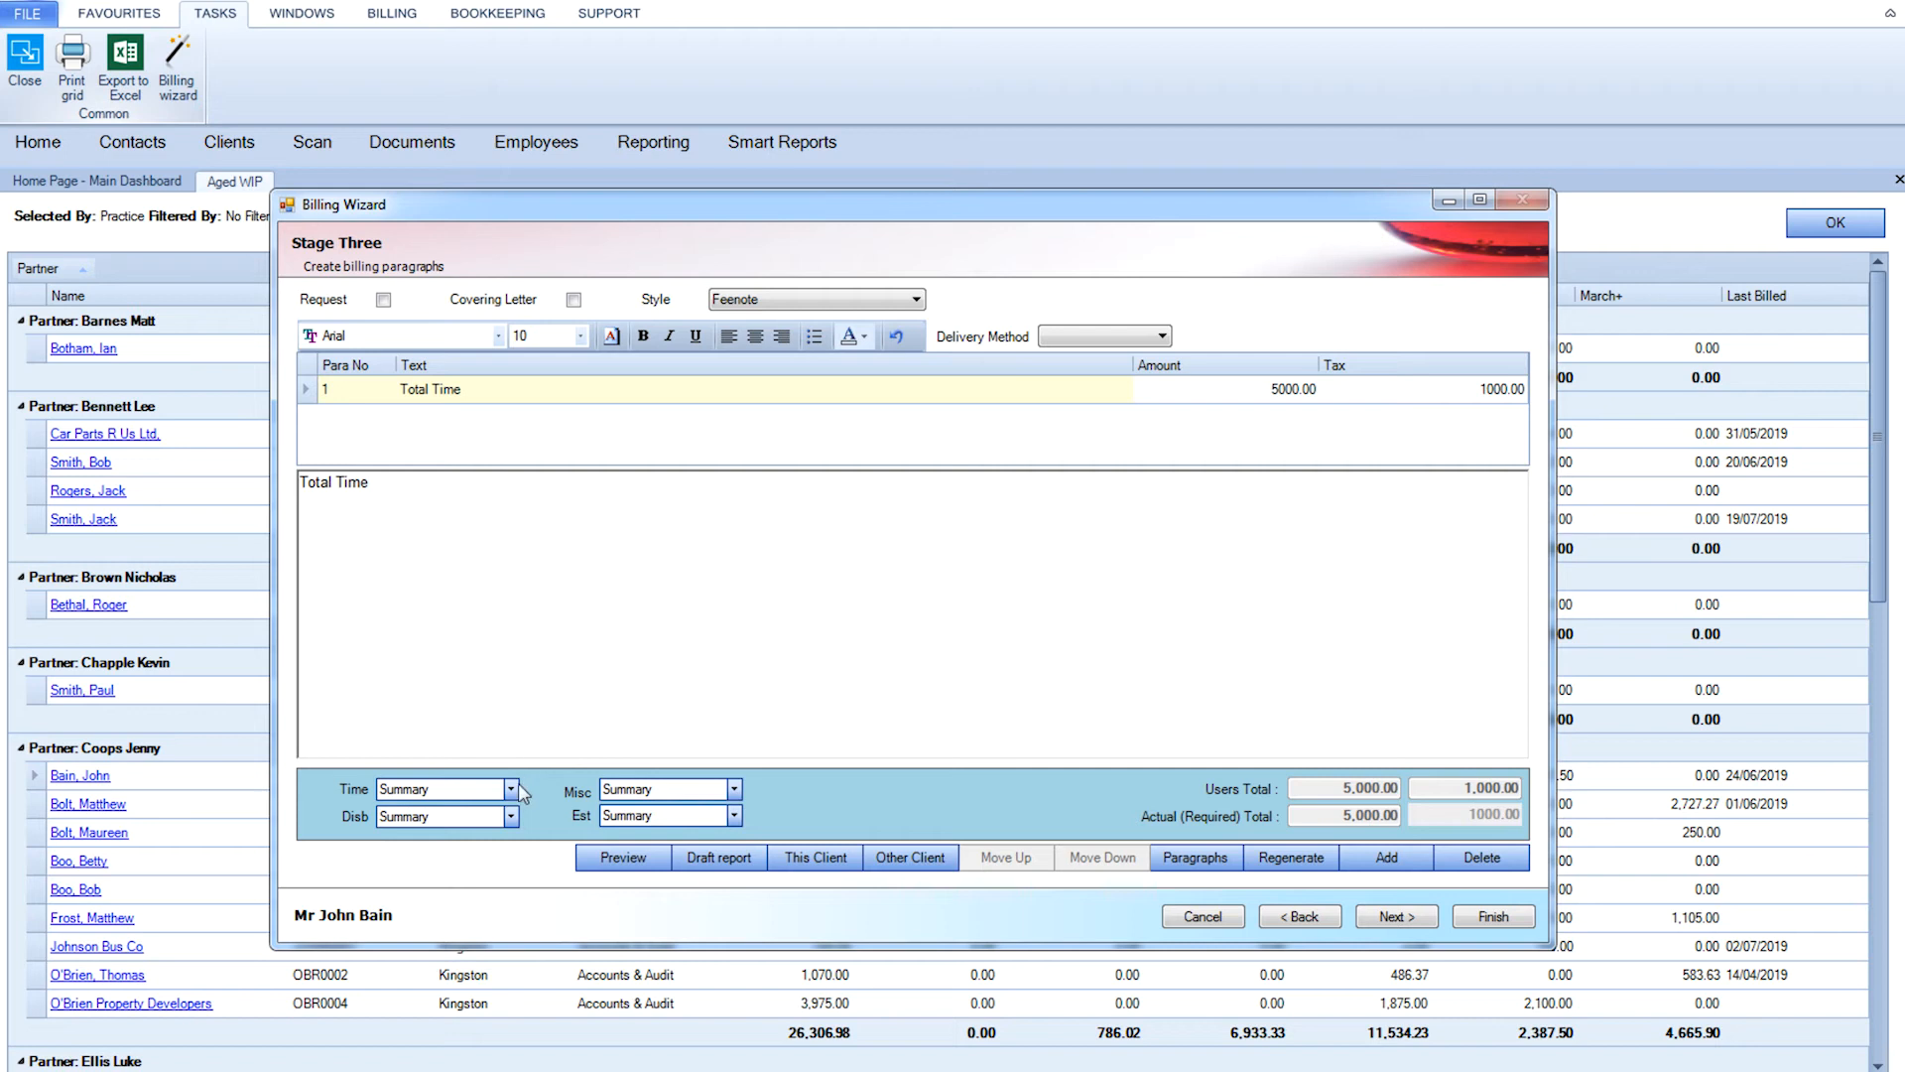
pyautogui.click(508, 789)
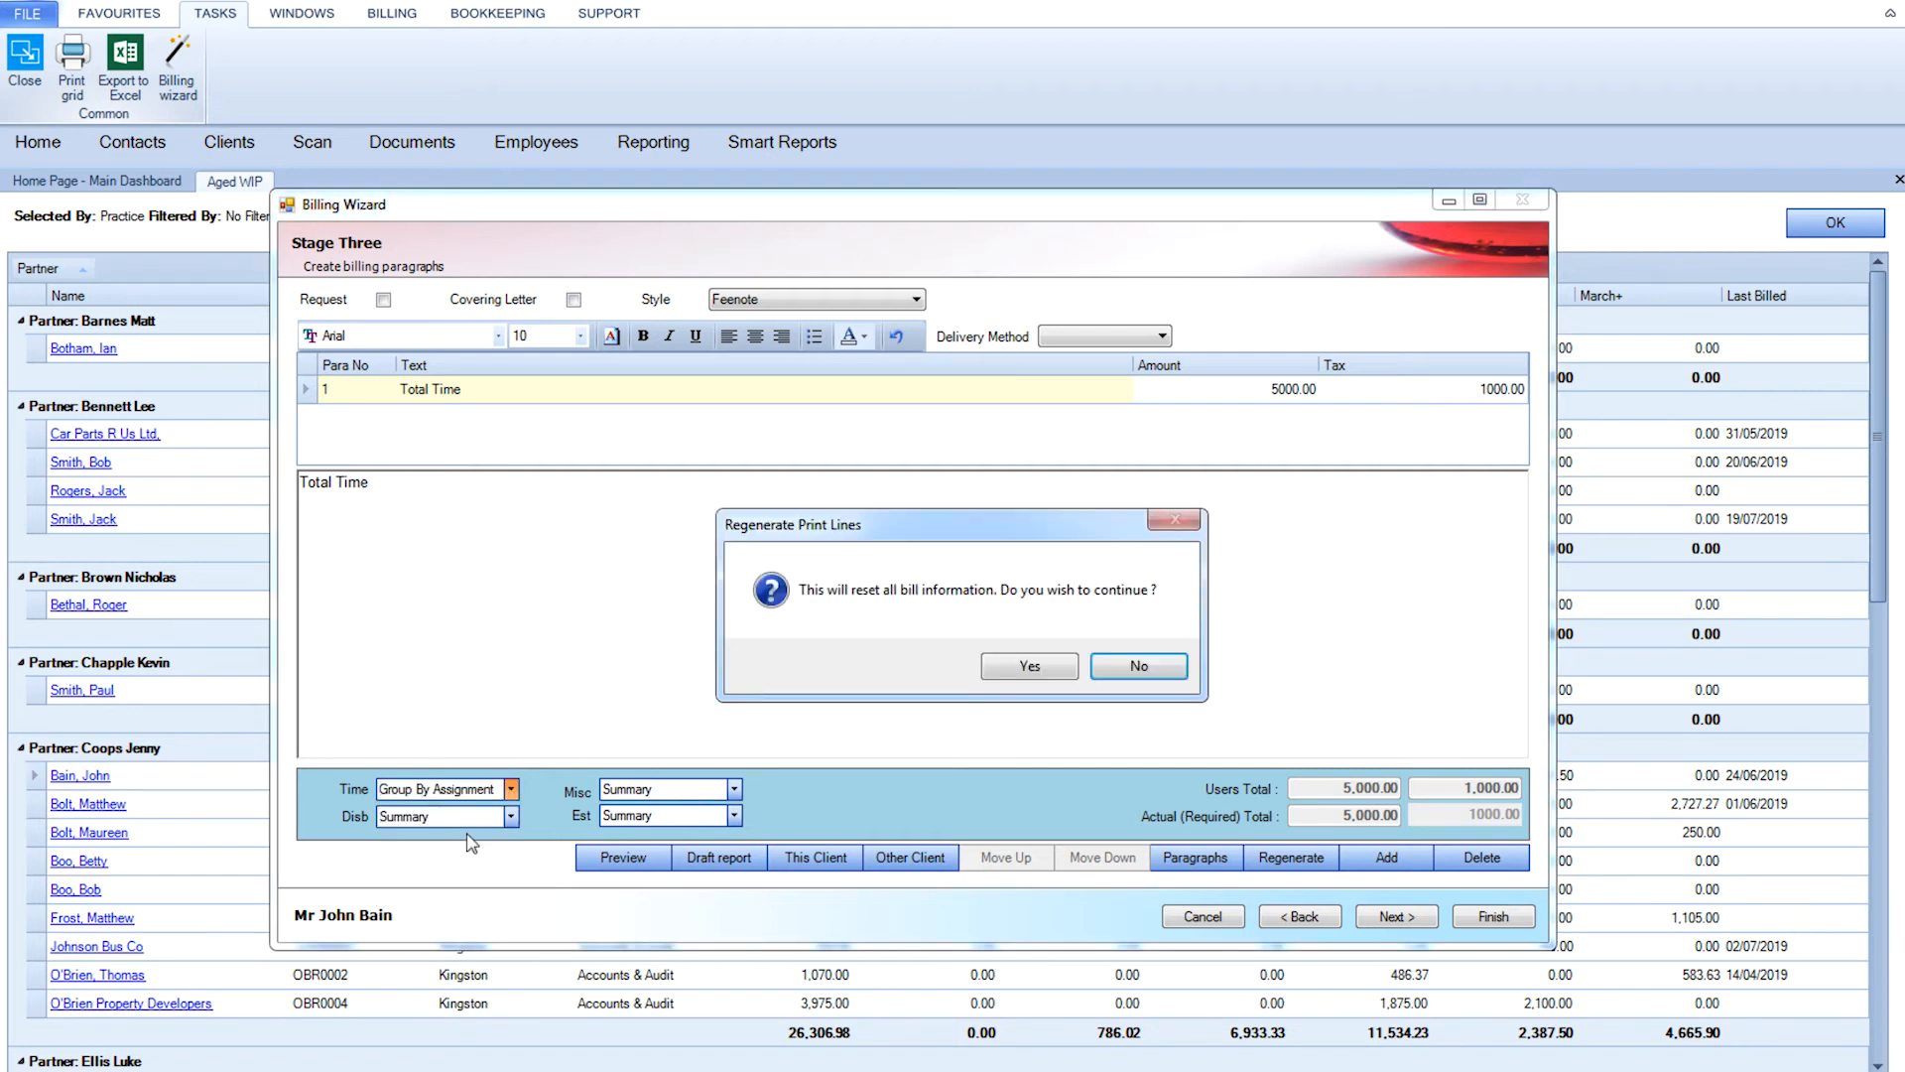
pyautogui.click(1029, 665)
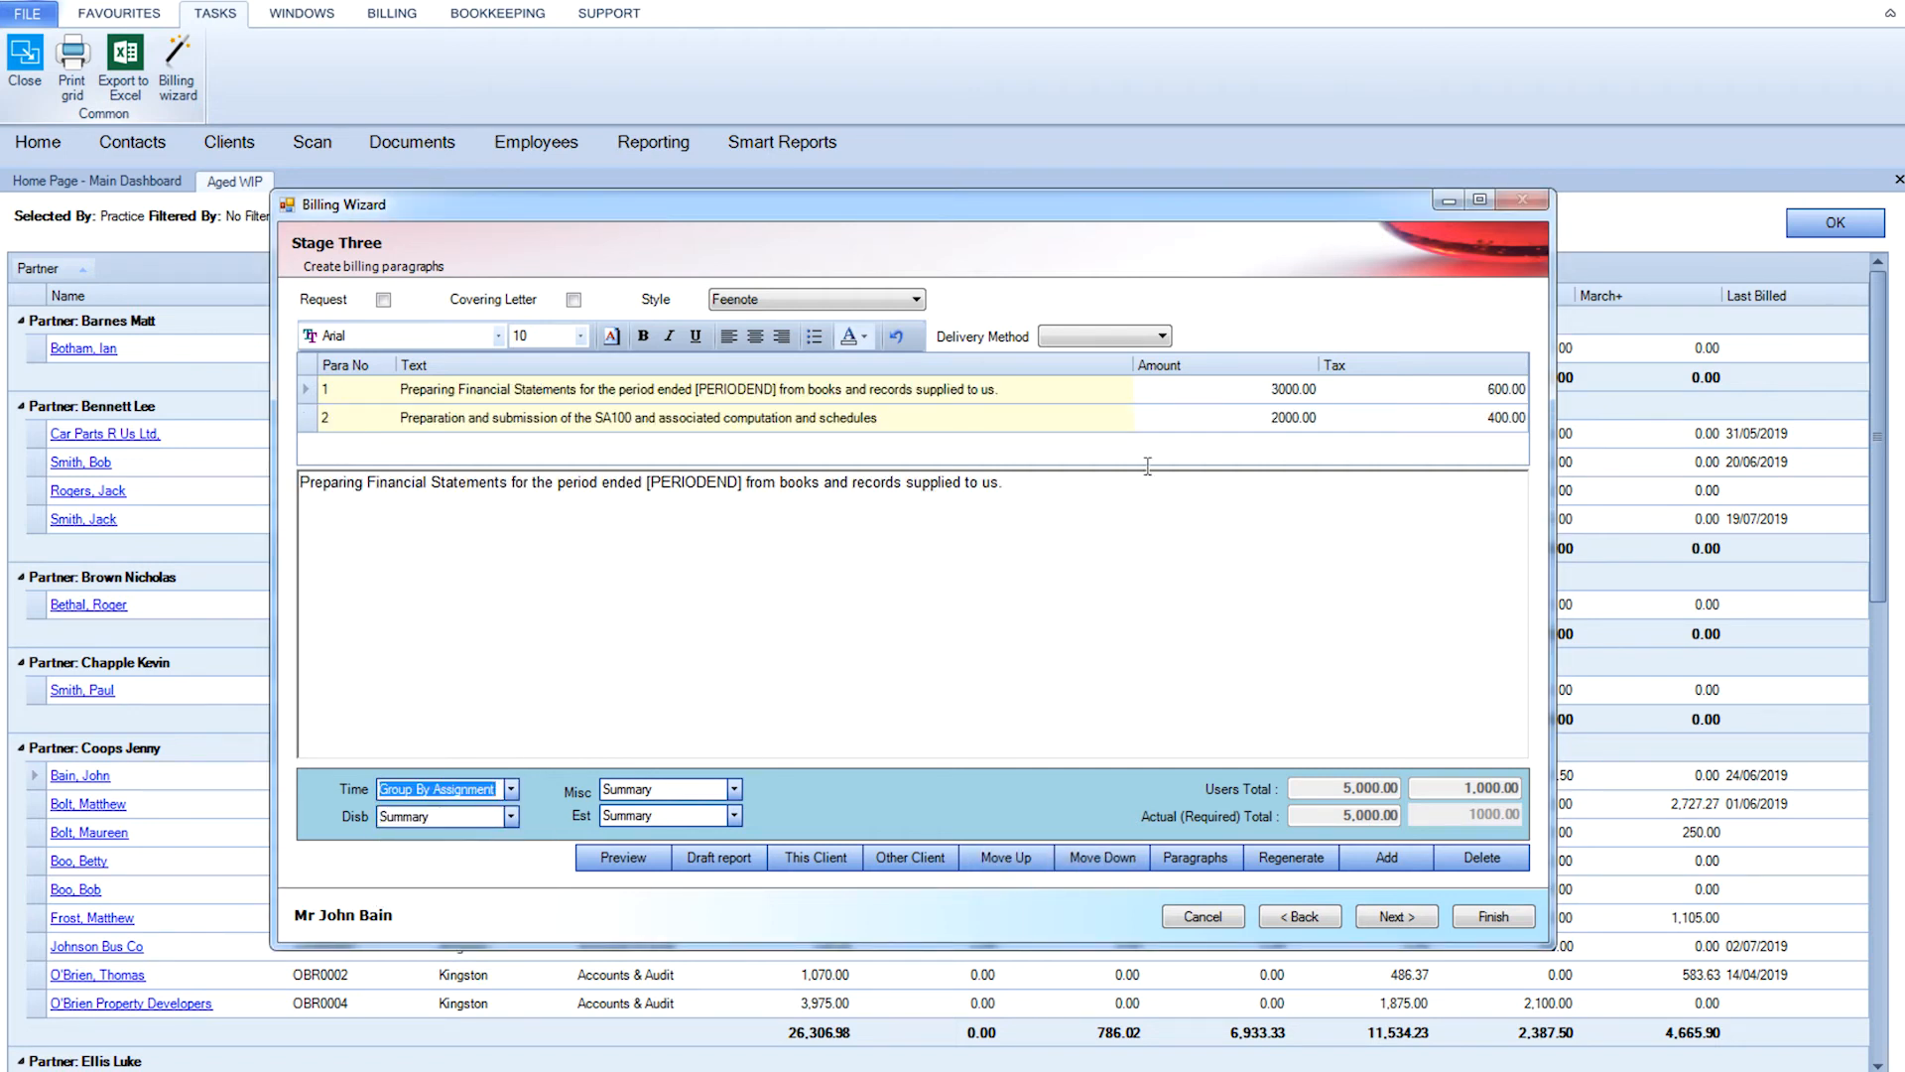
pyautogui.click(1160, 336)
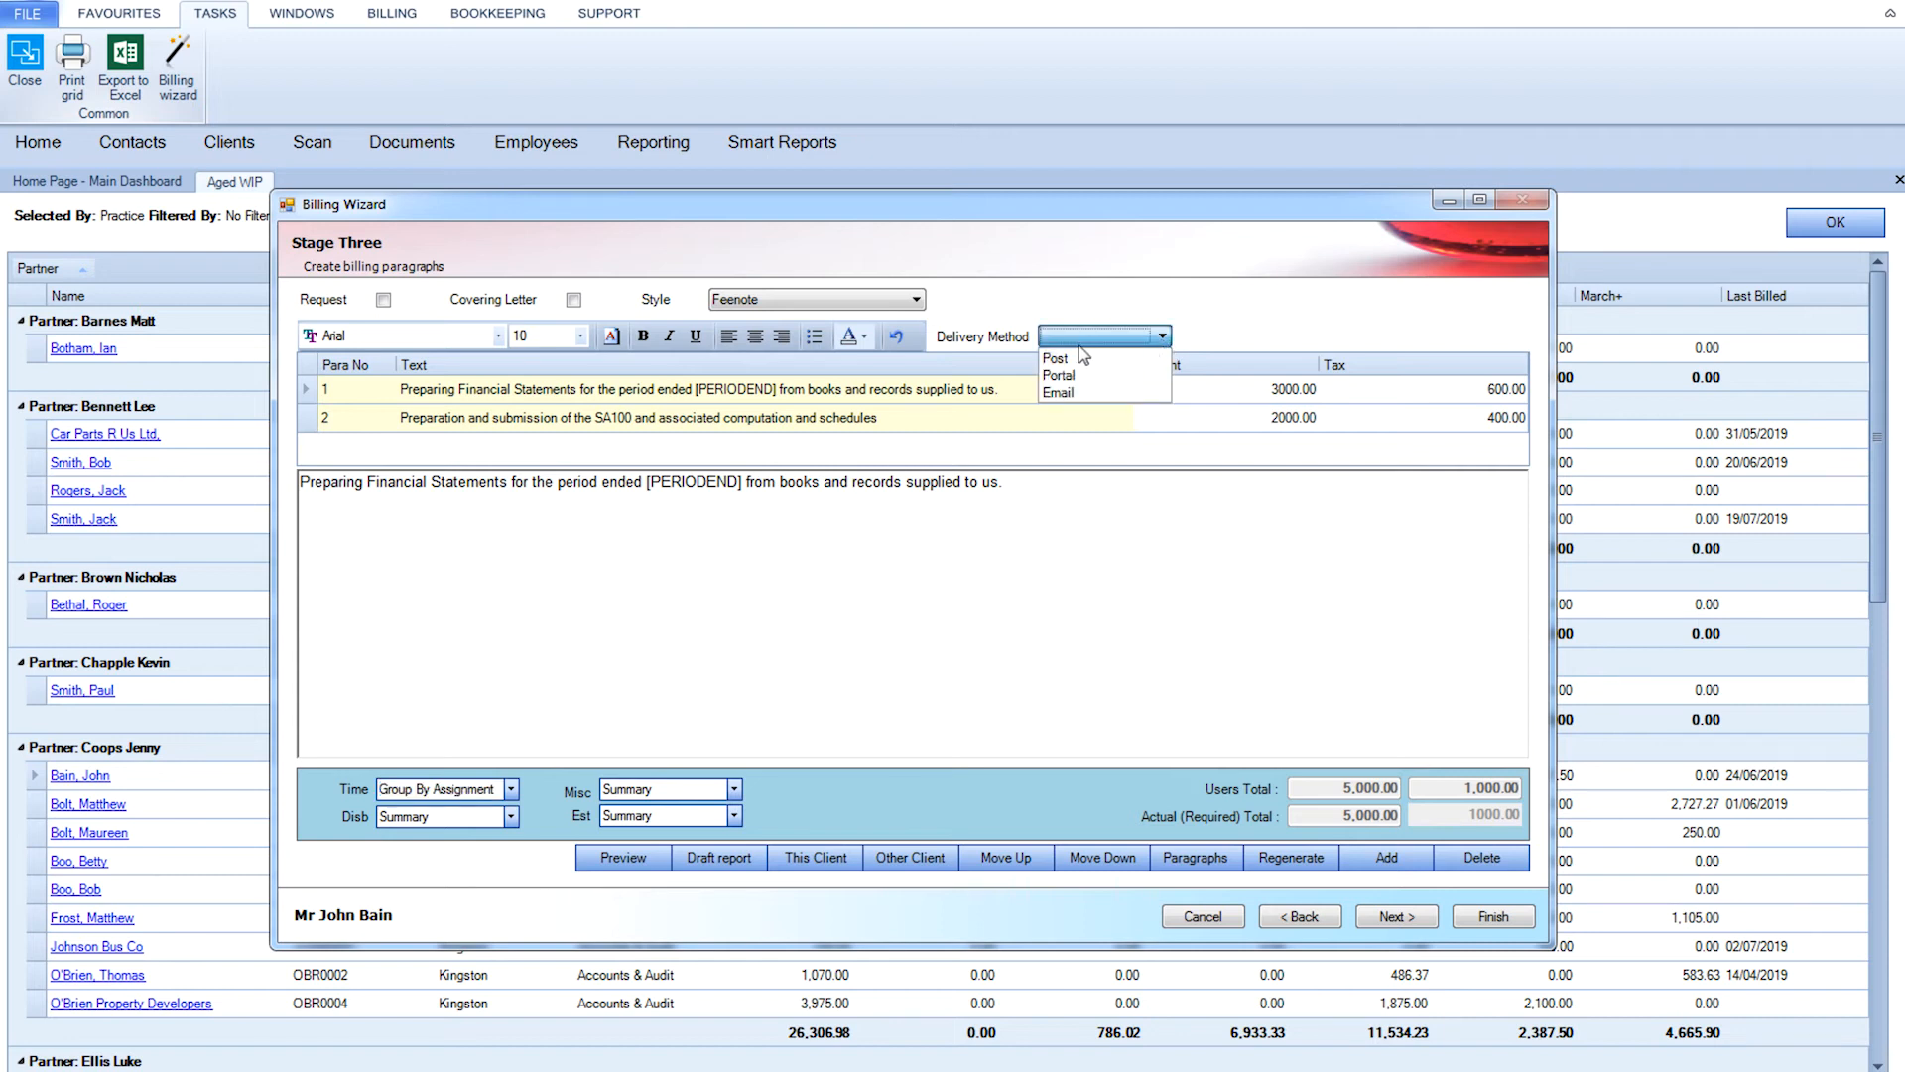
pyautogui.moveTo(1099, 362)
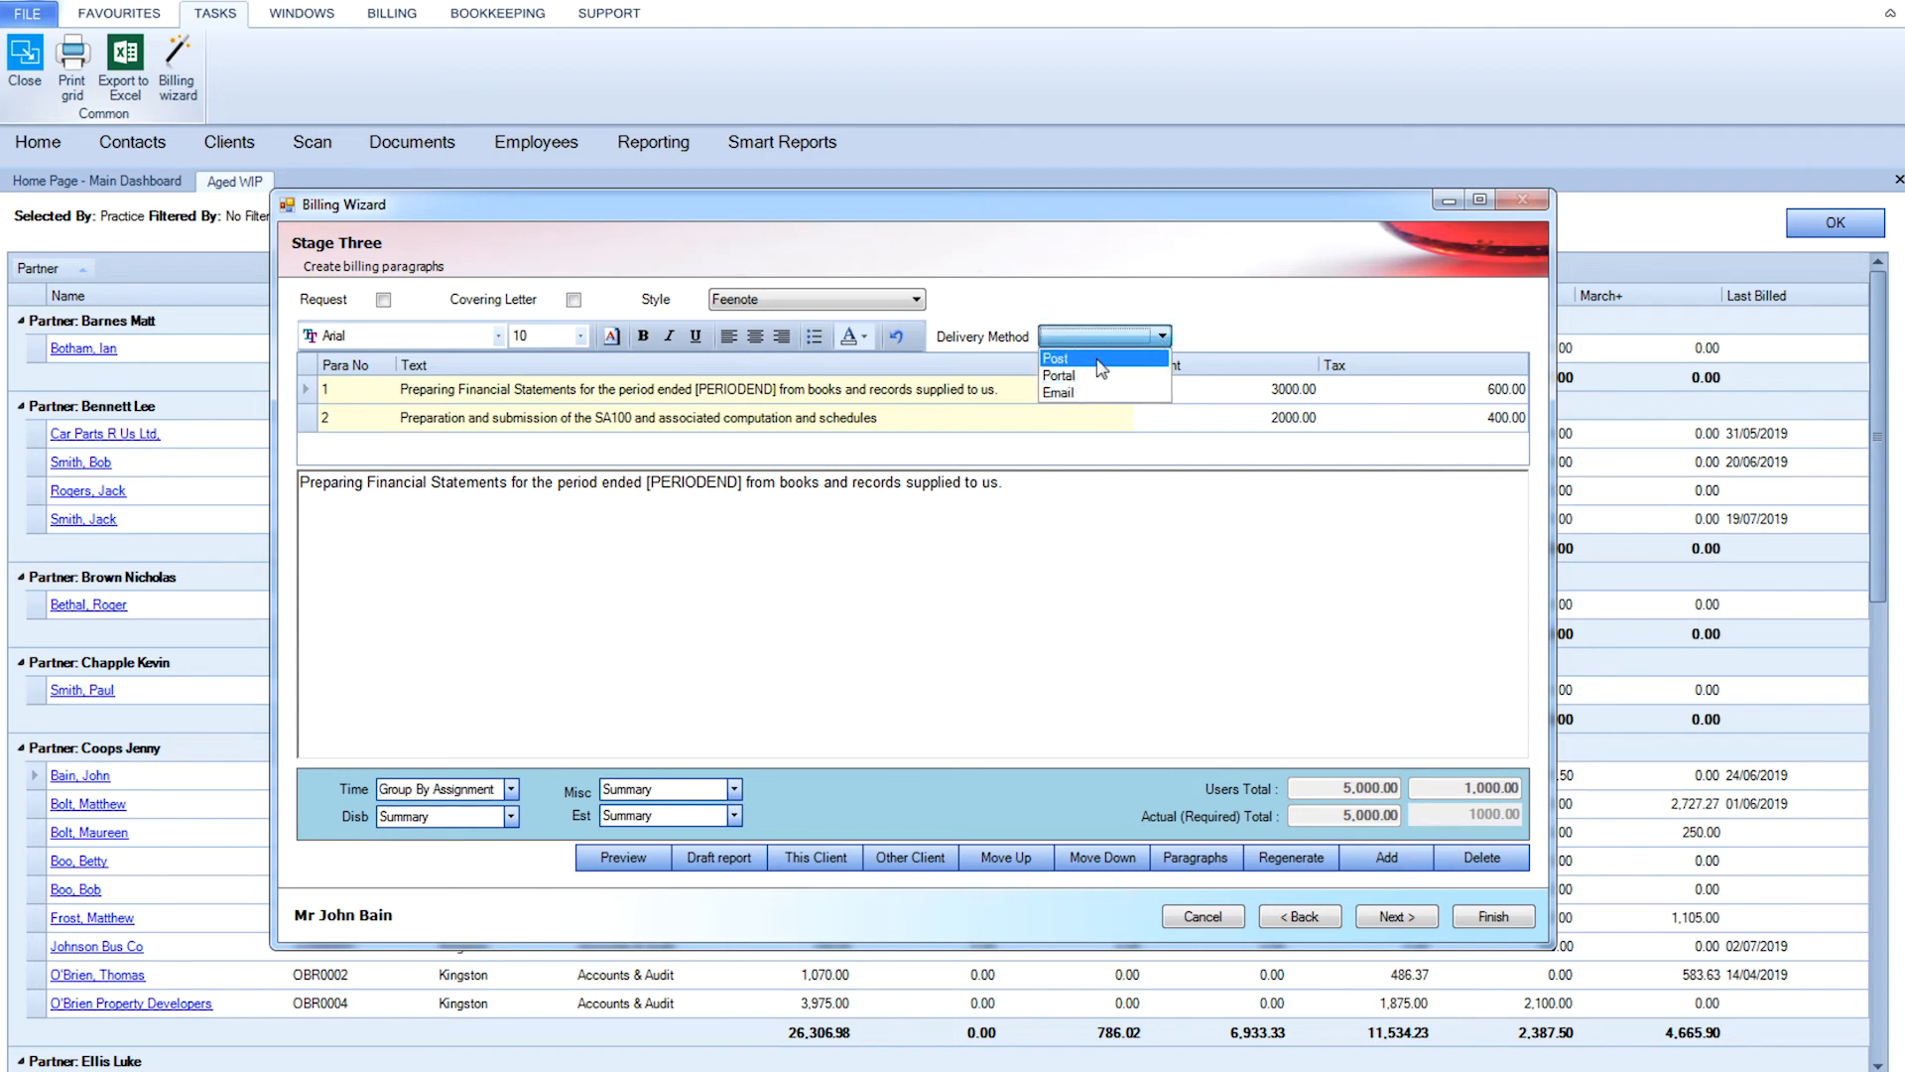
pyautogui.click(1396, 915)
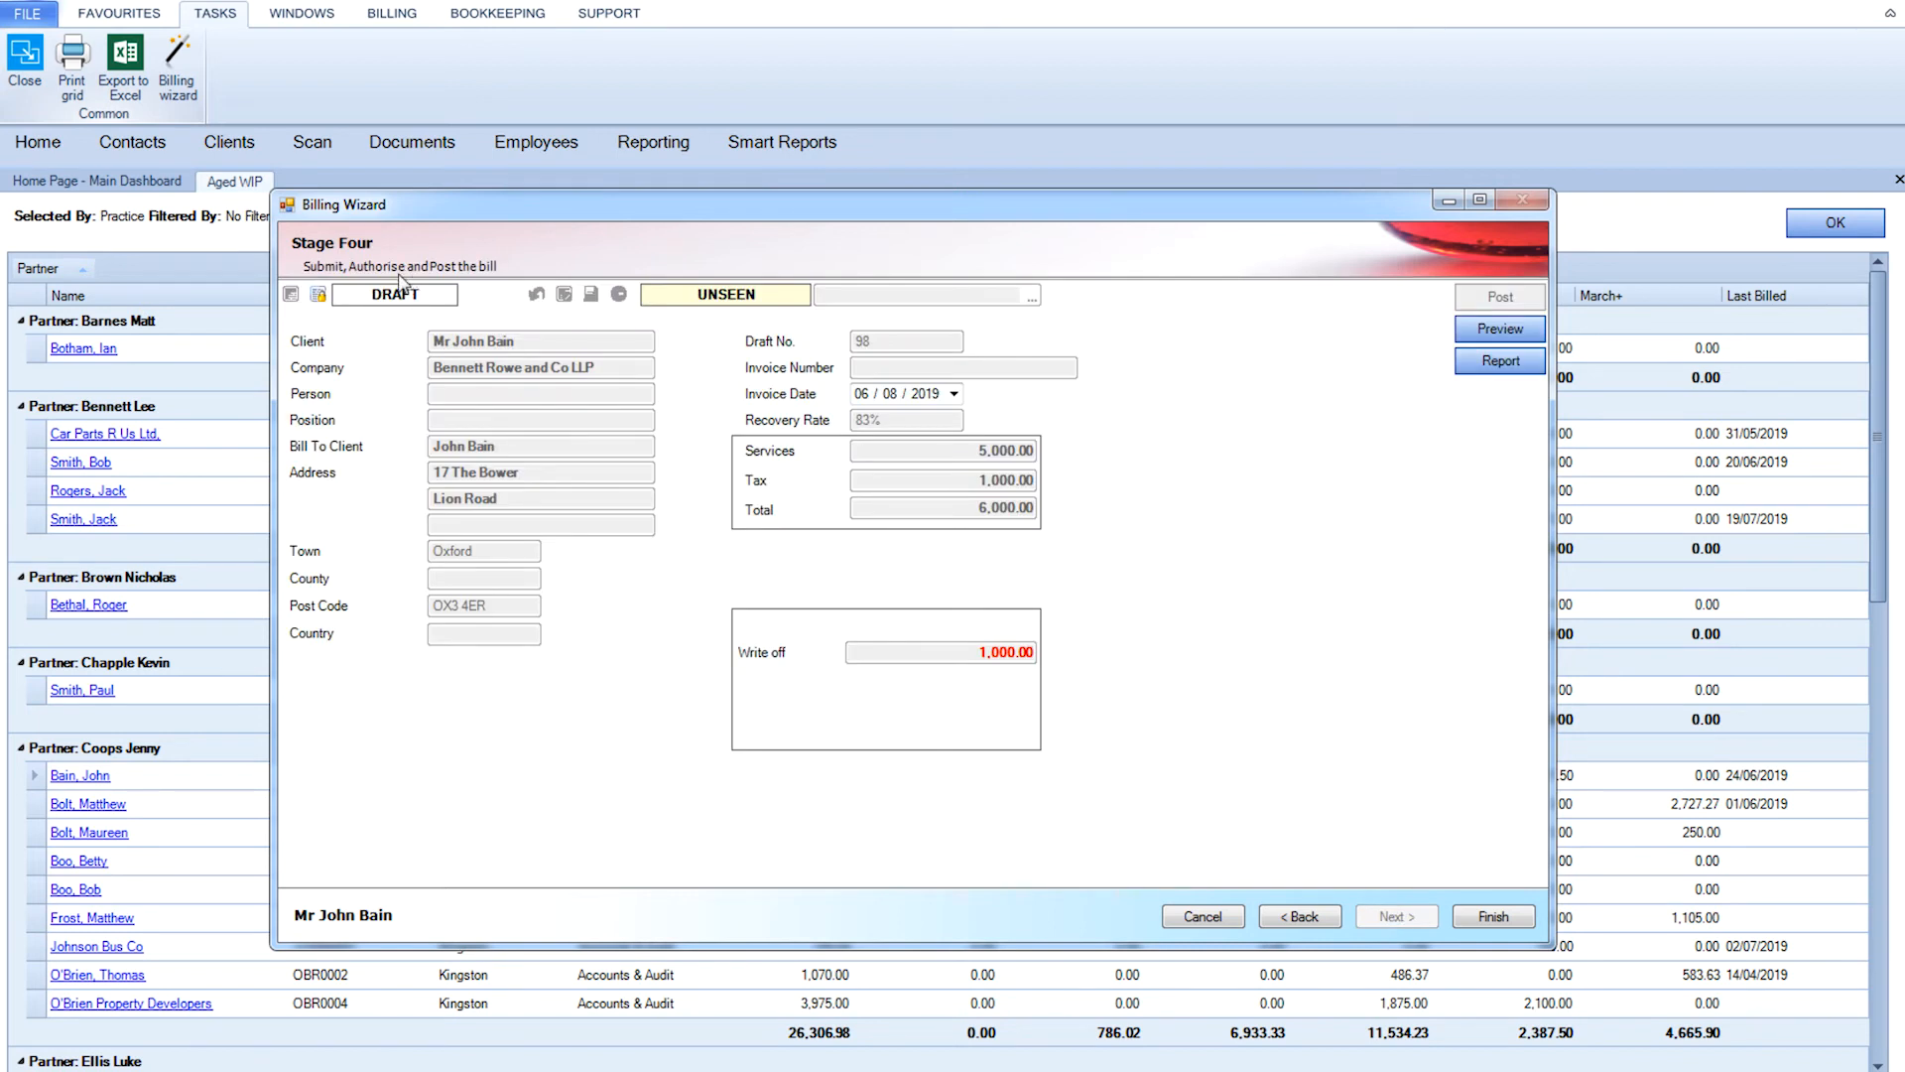
pyautogui.moveTo(428, 275)
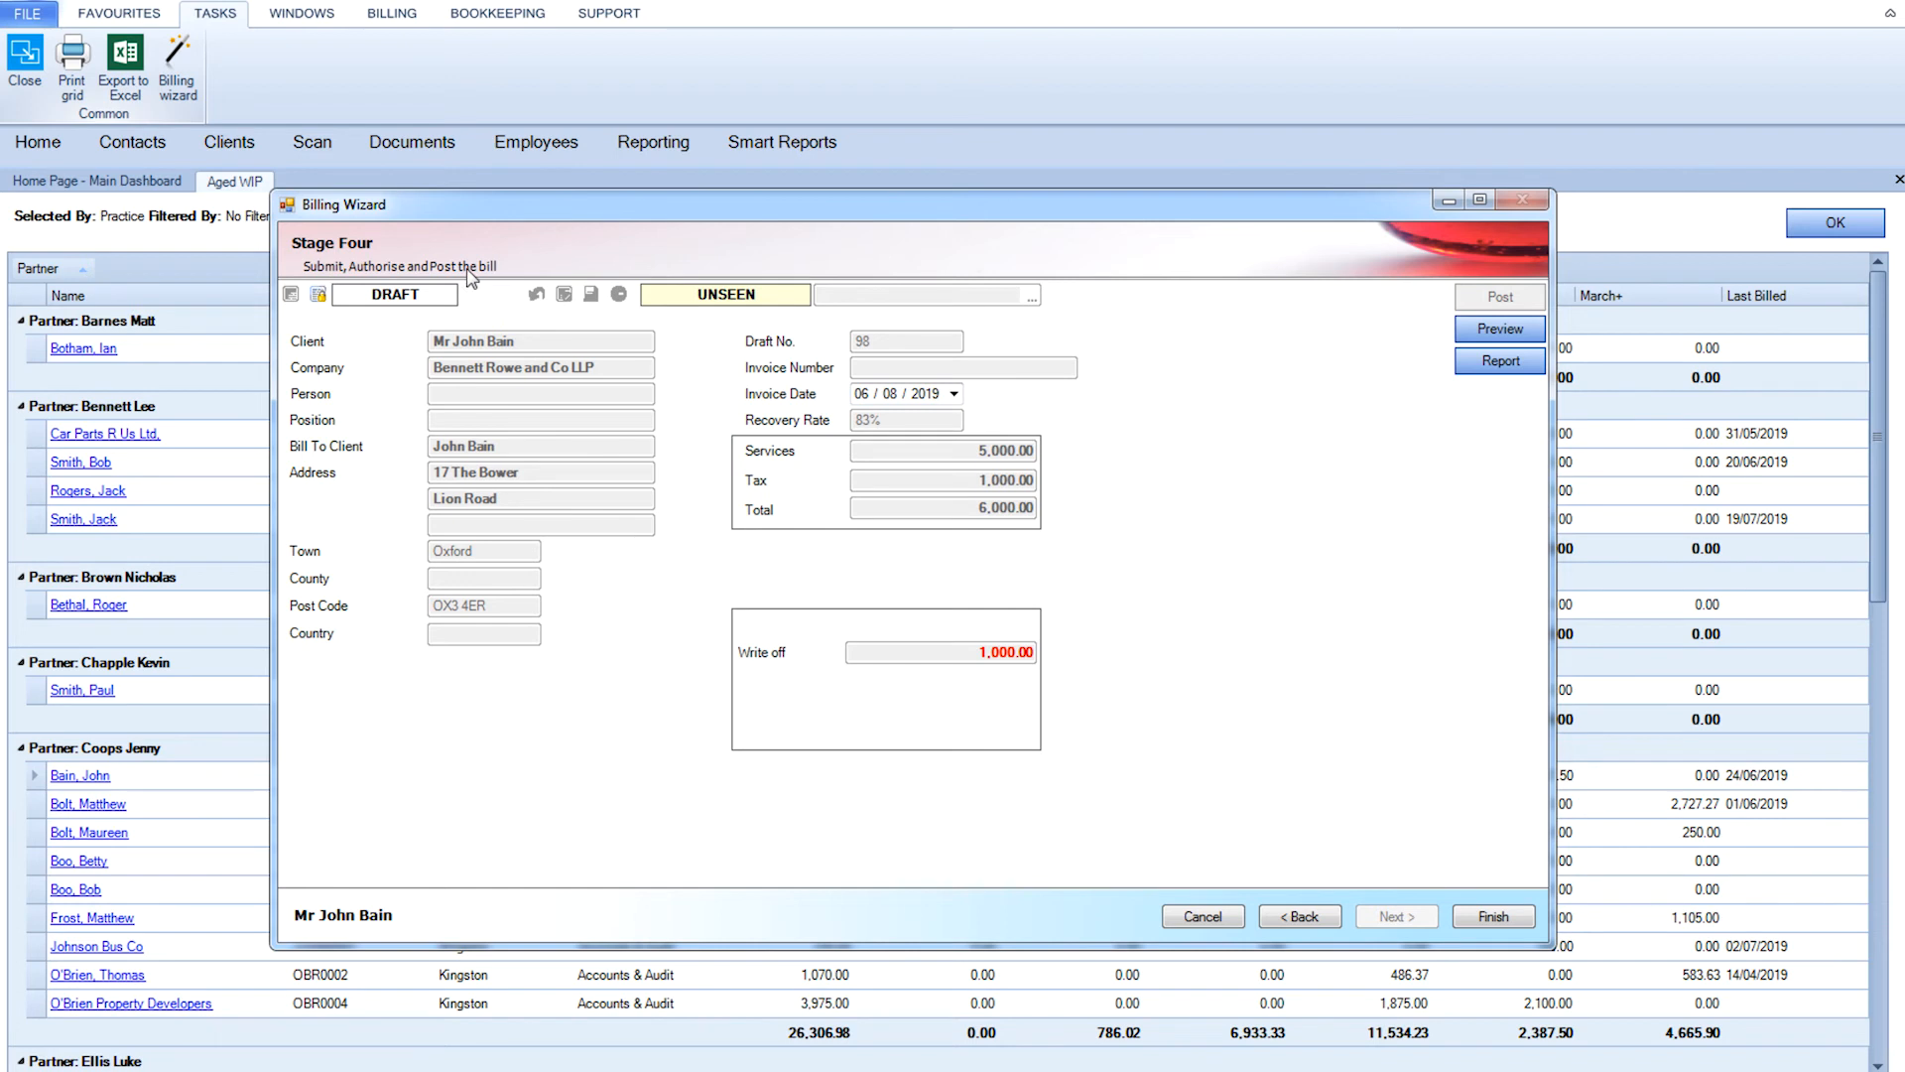
pyautogui.moveTo(1487, 375)
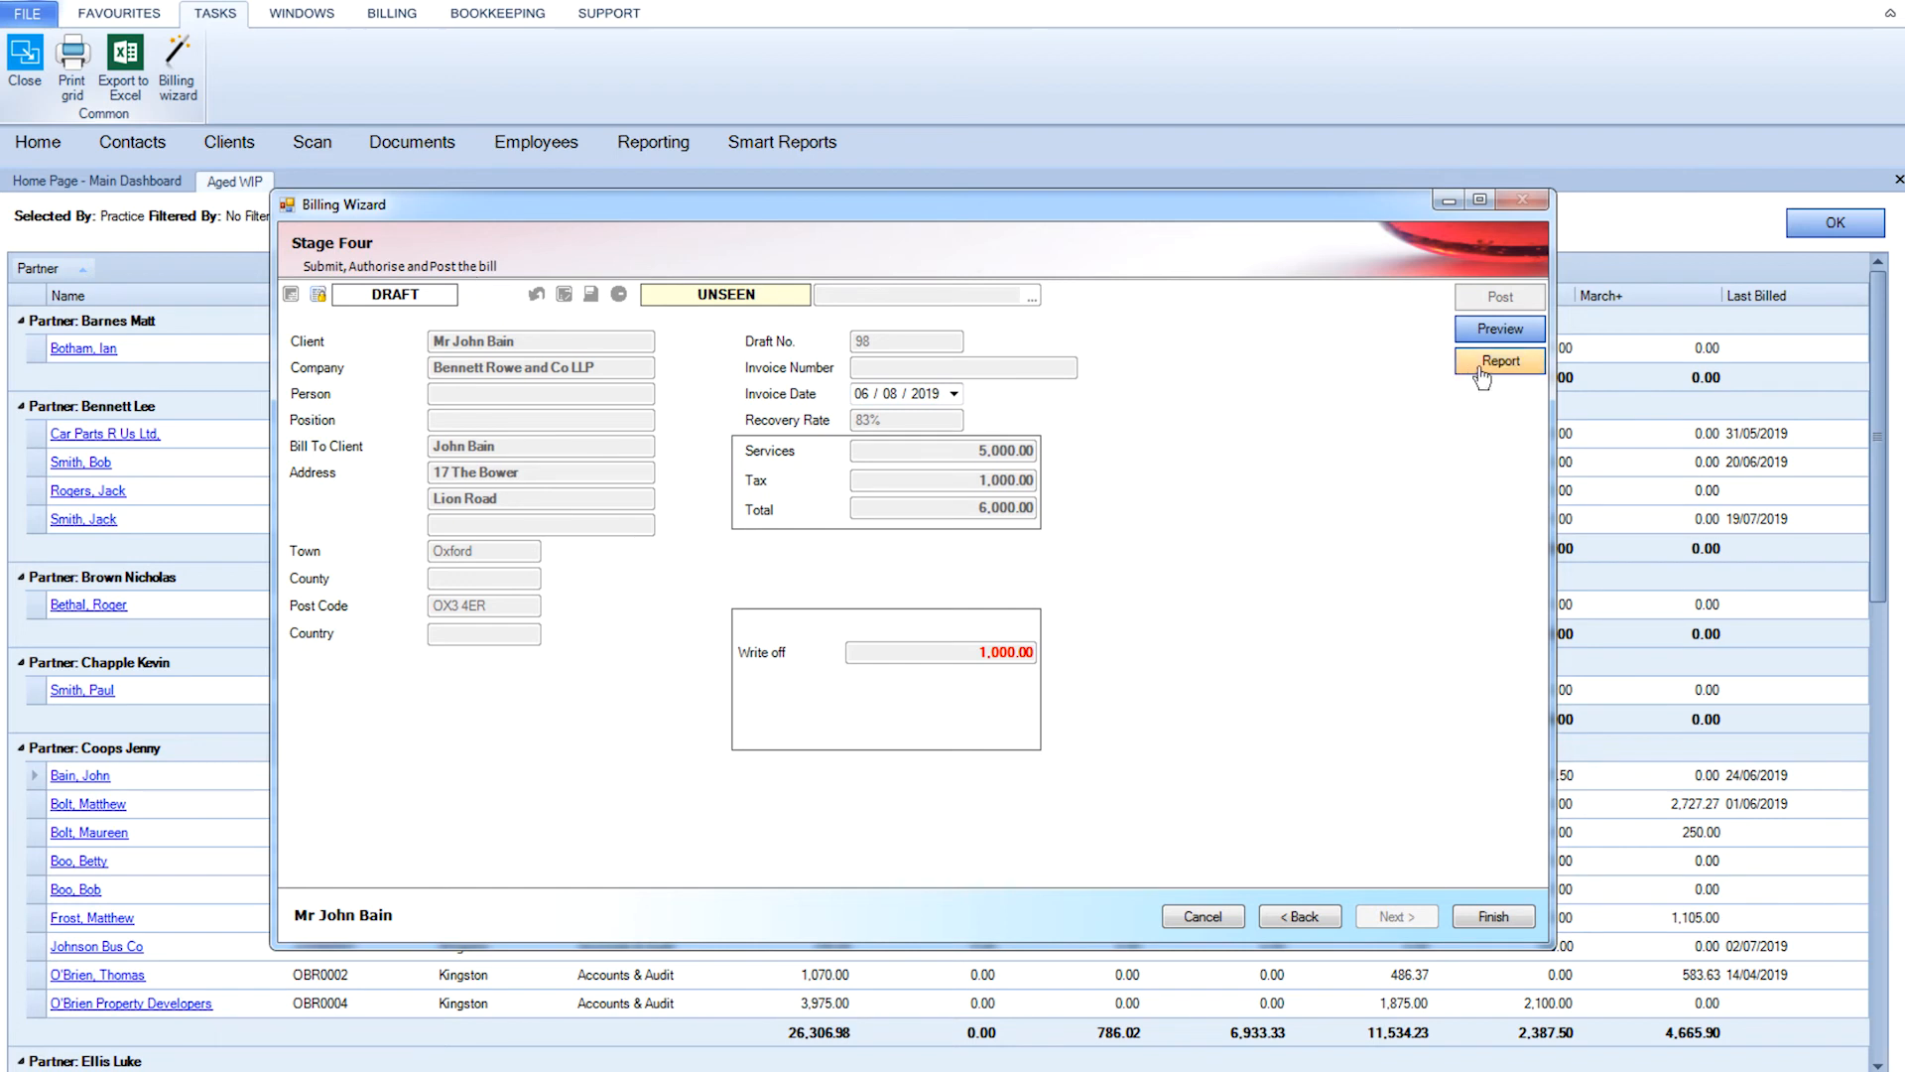
# Request a report of the Stage Four draft bill totalling £6,000.
pyautogui.click(1499, 360)
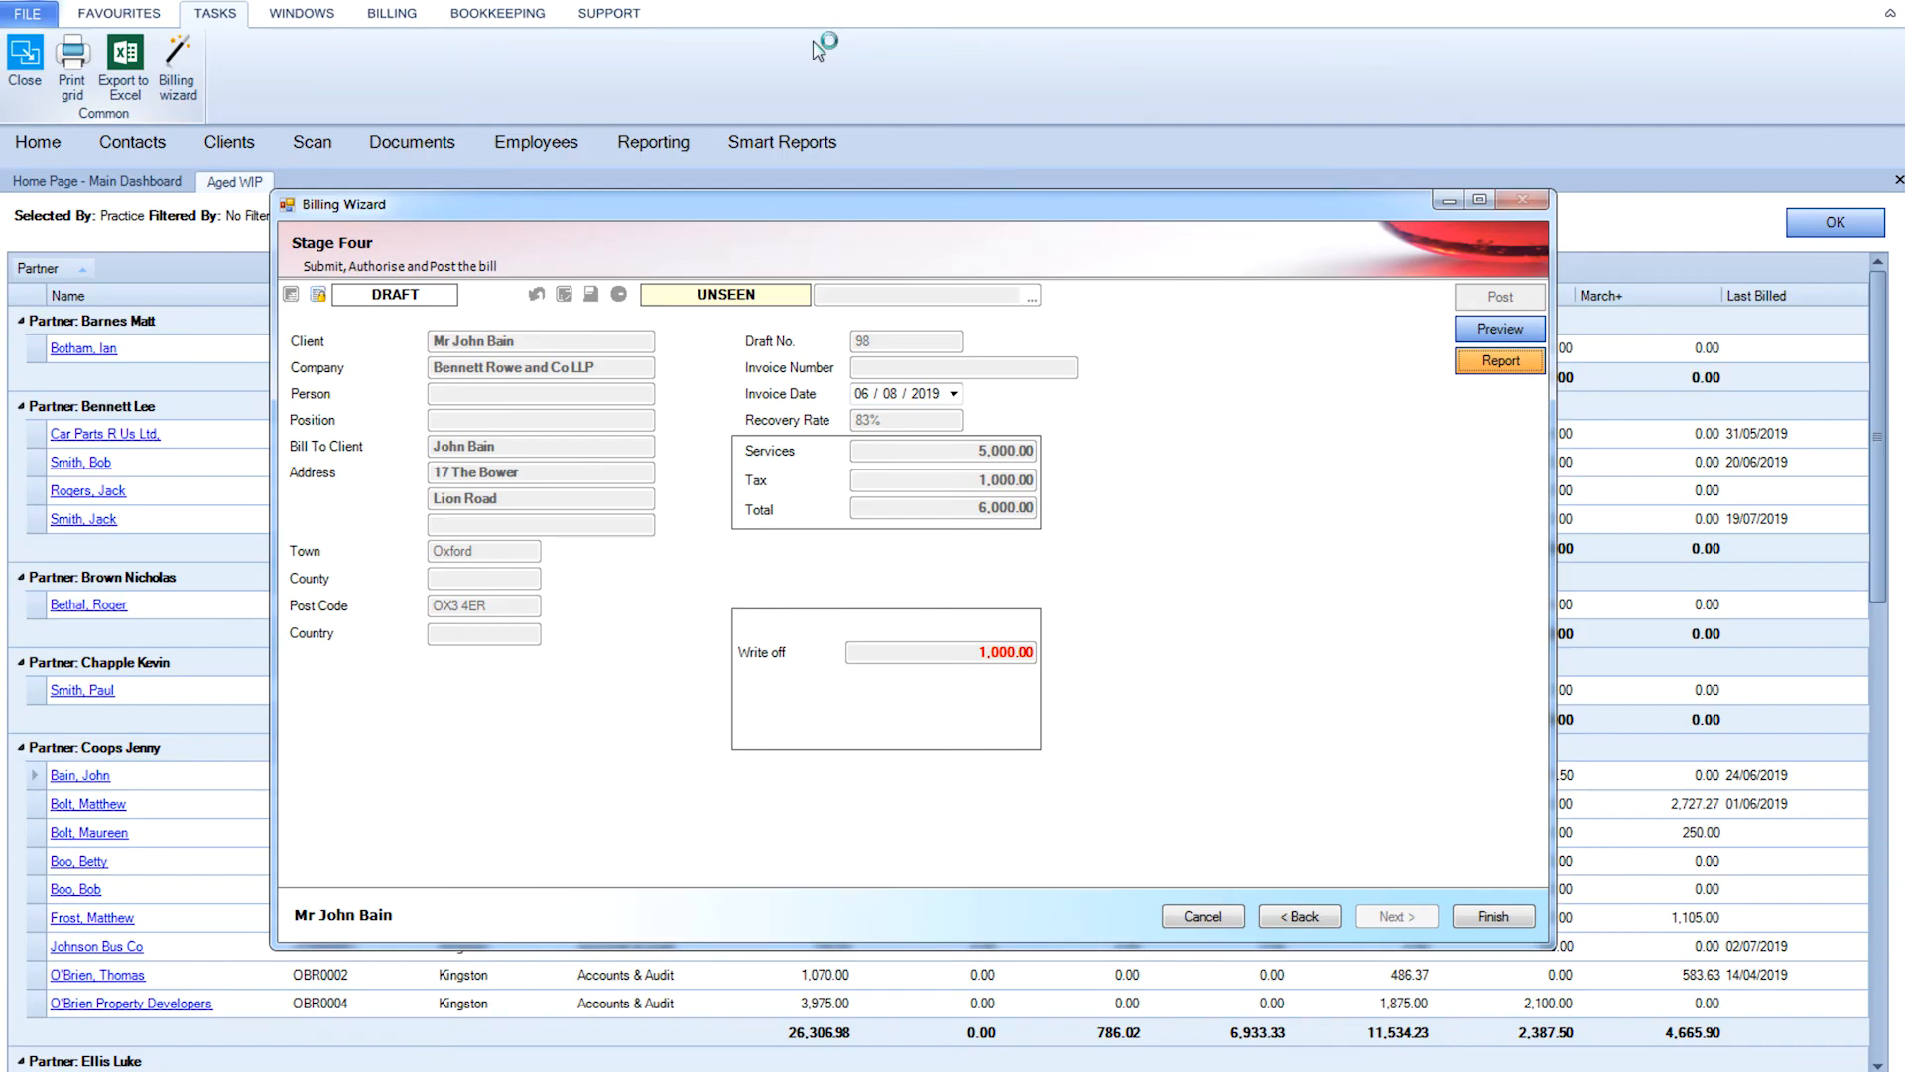
pyautogui.click(312, 295)
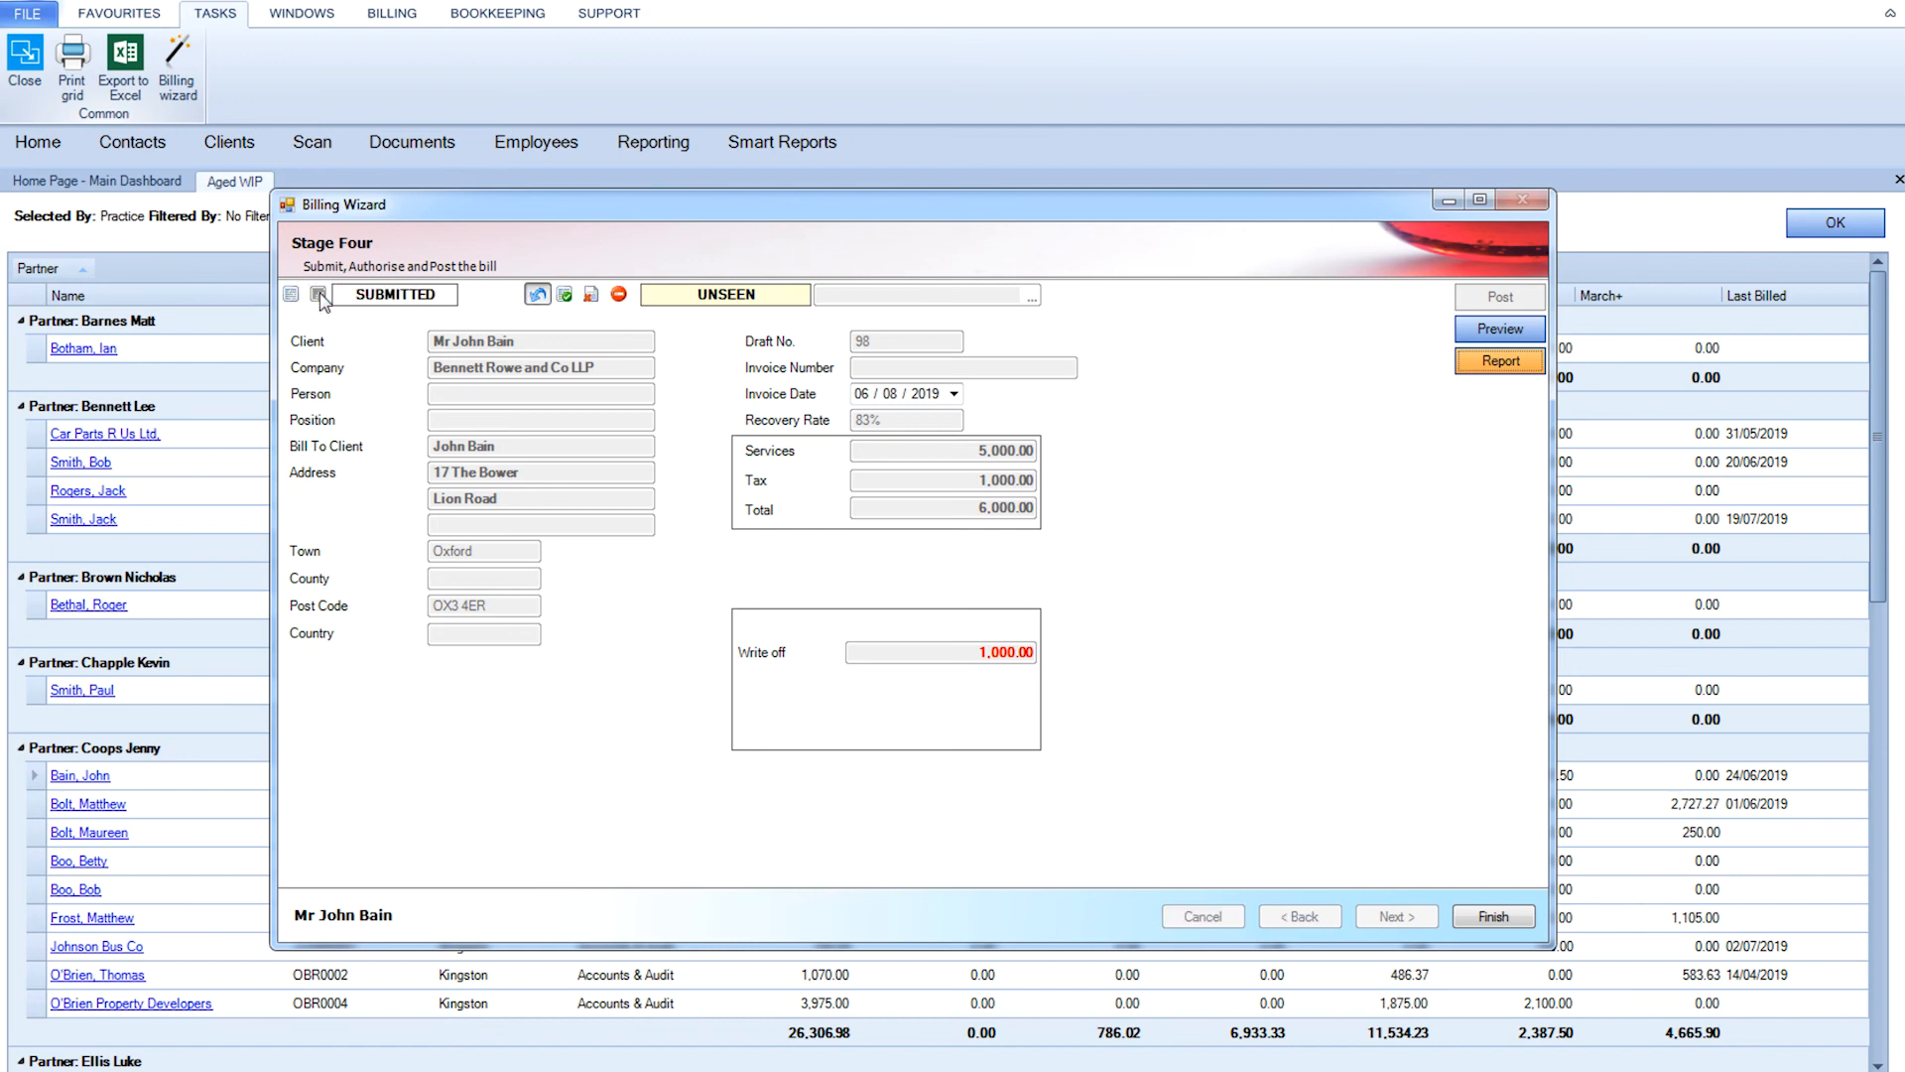
pyautogui.click(564, 293)
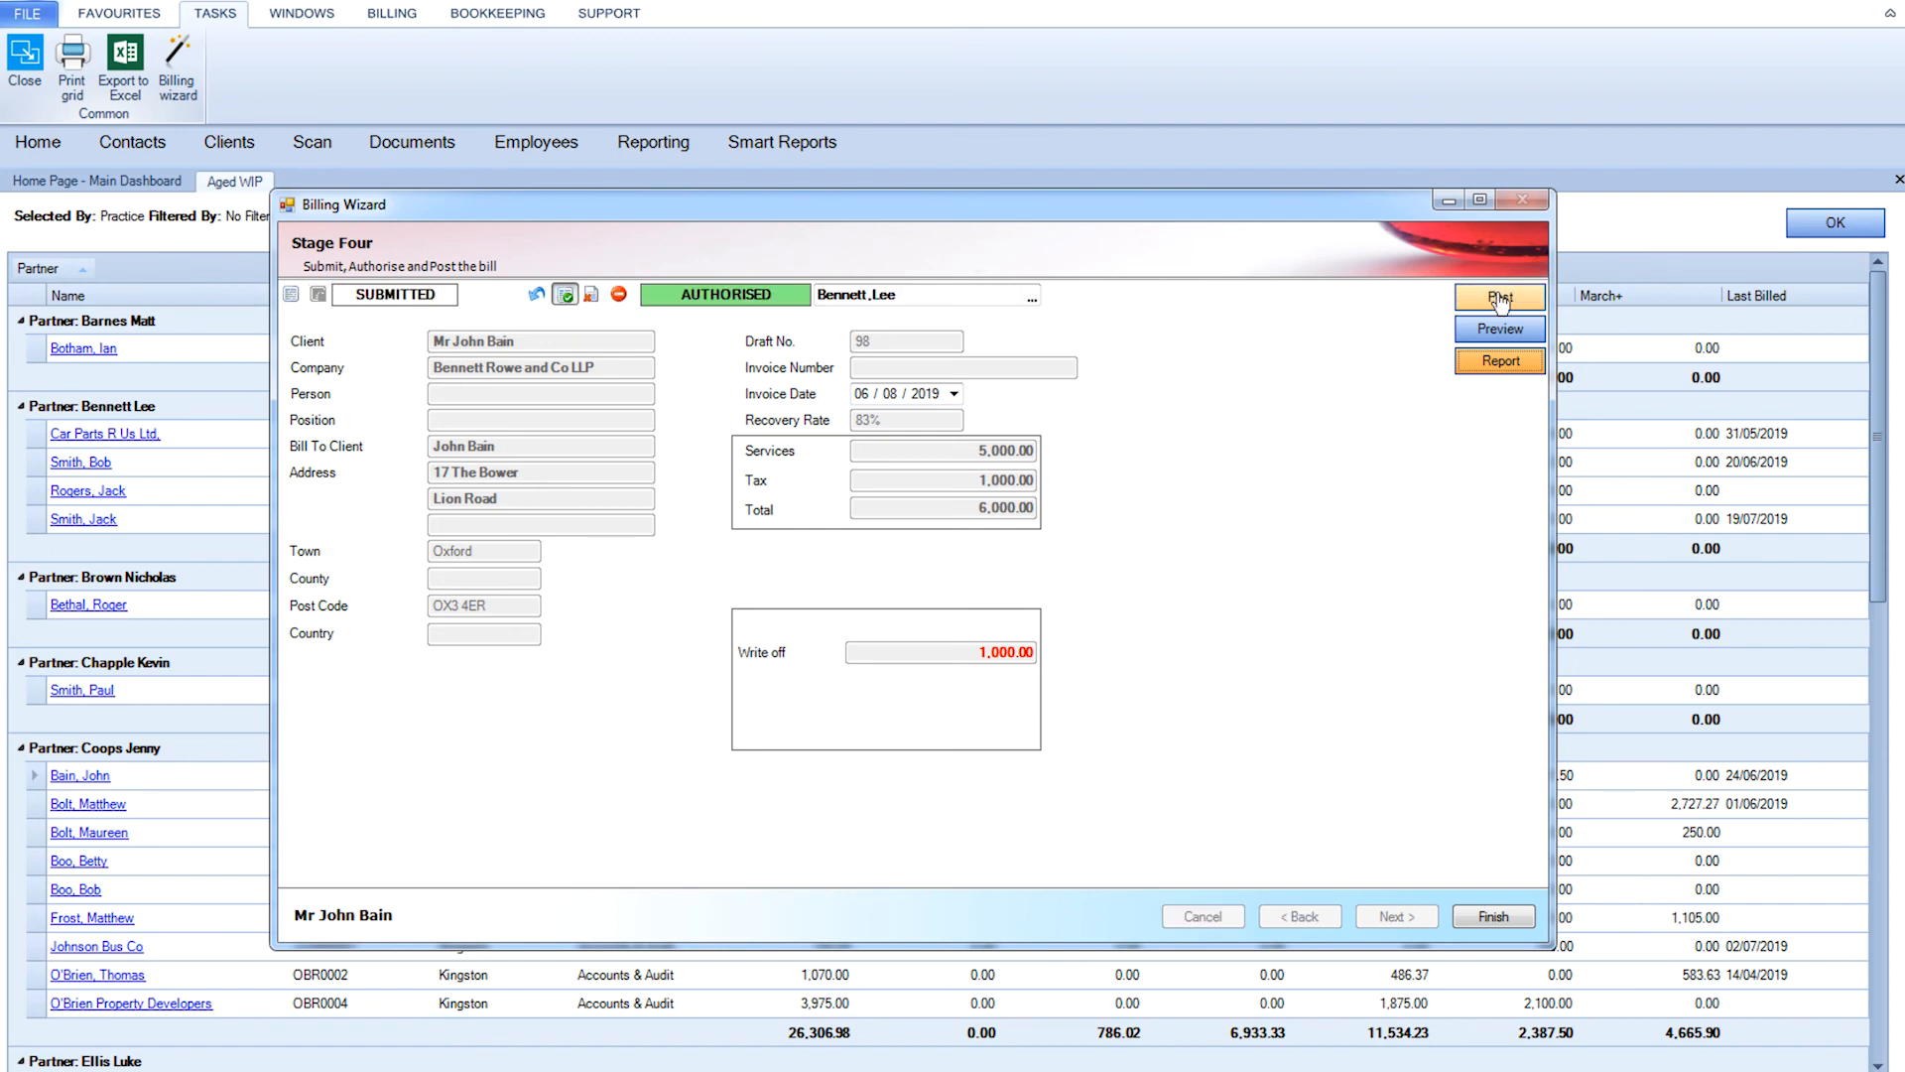
pyautogui.click(1500, 297)
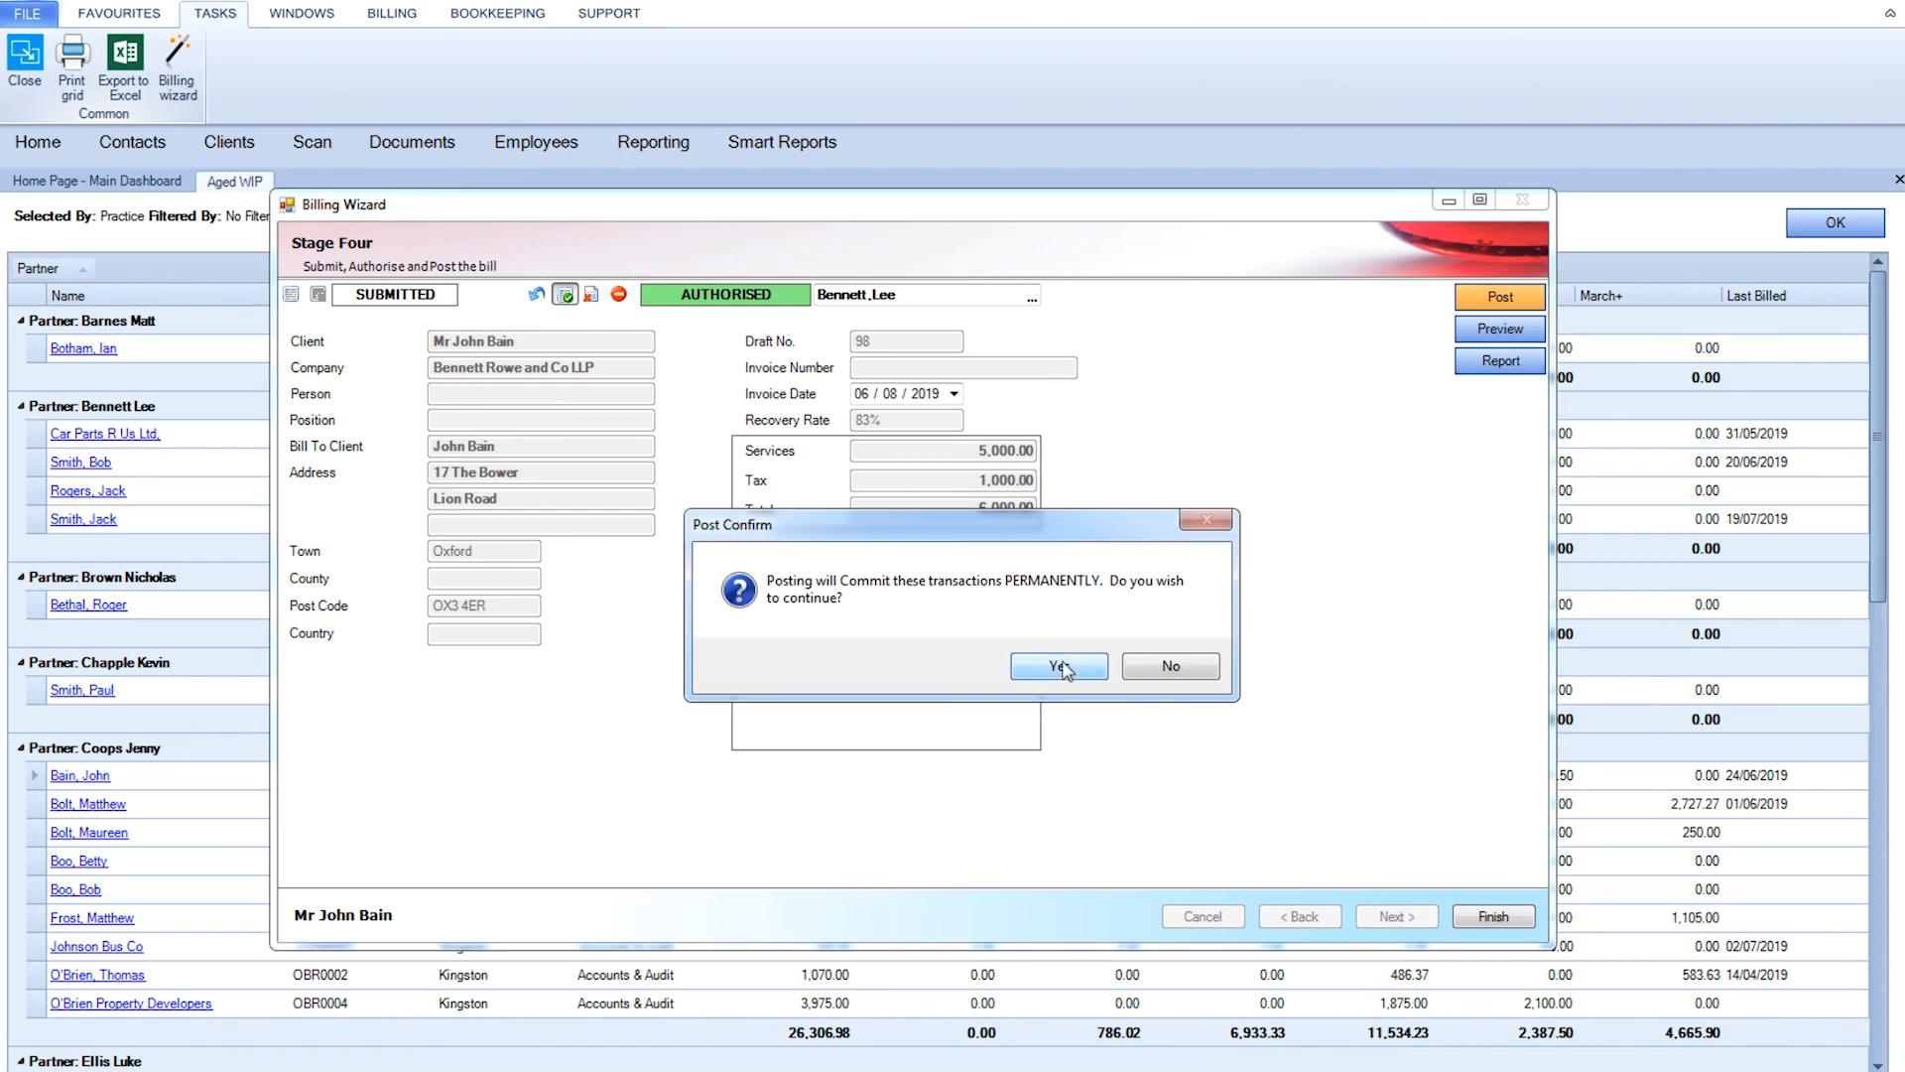
pyautogui.click(1058, 666)
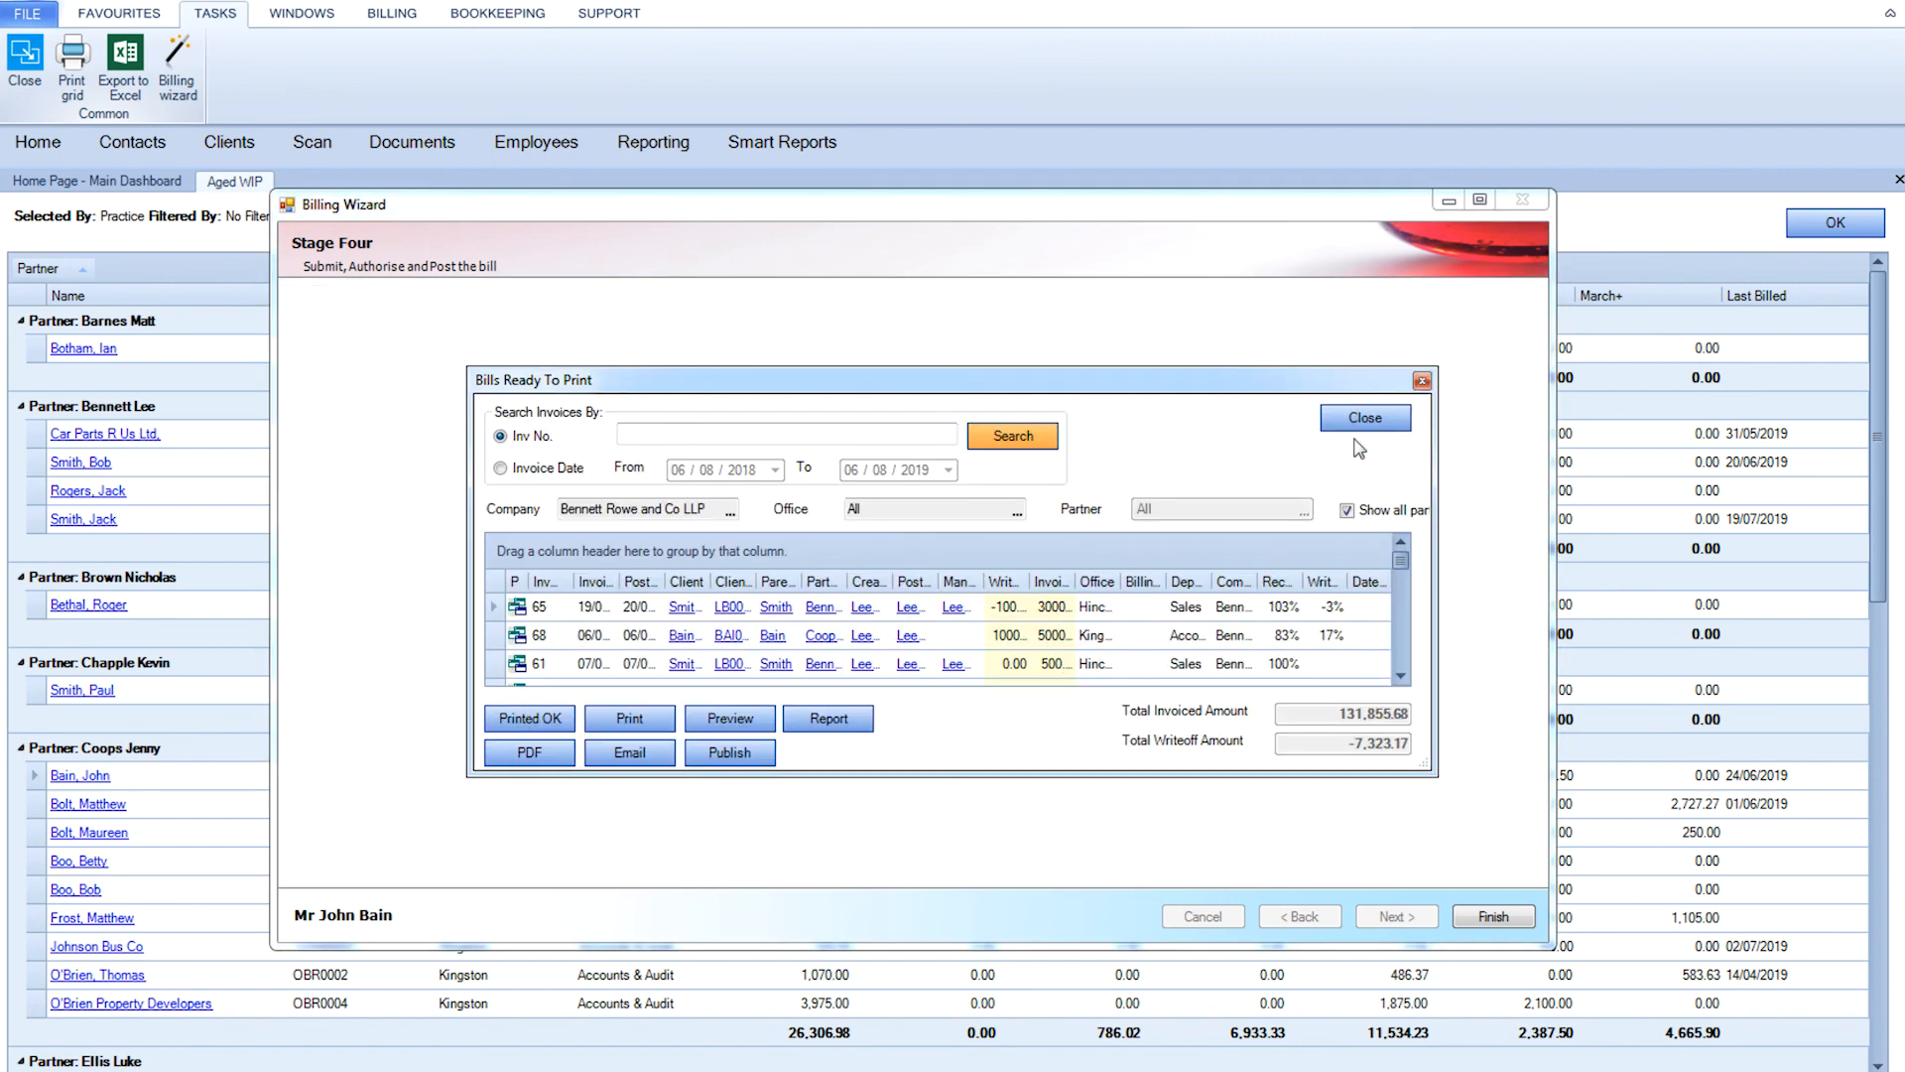